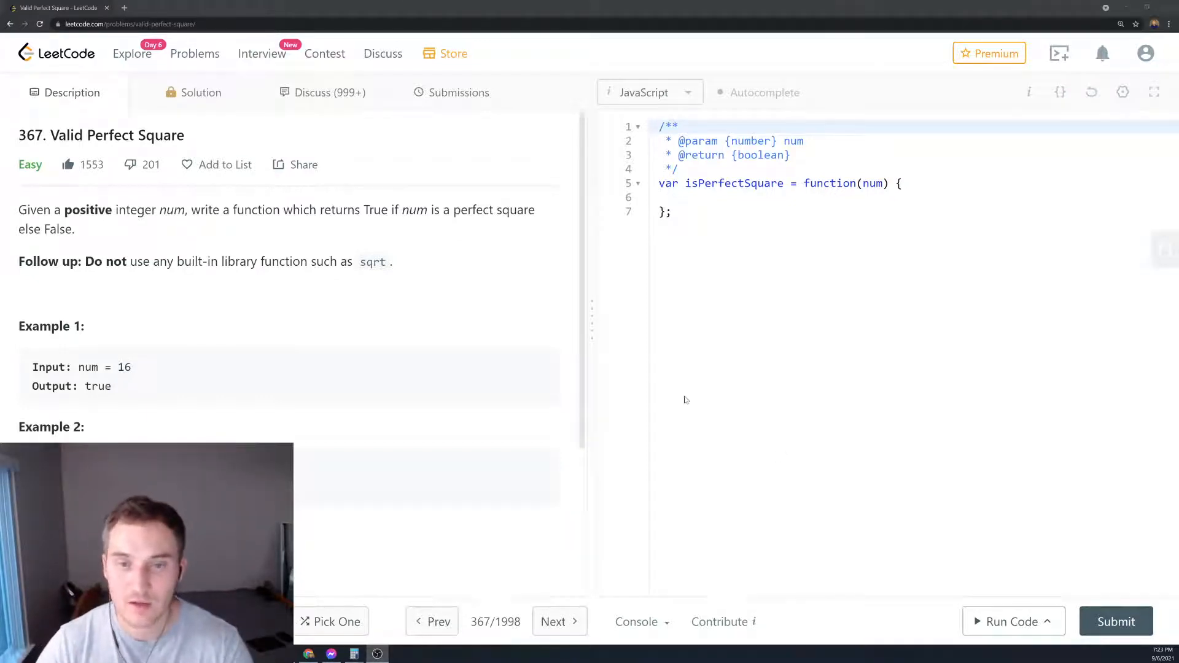
mouse_move(641, 384)
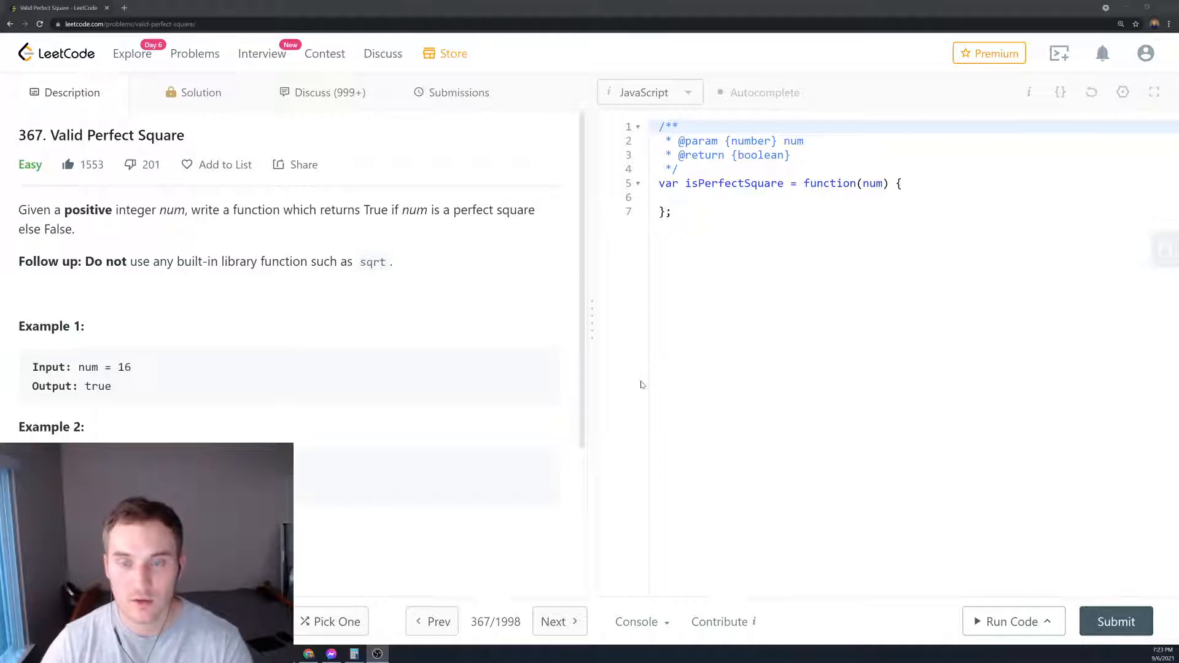
mouse_move(619, 350)
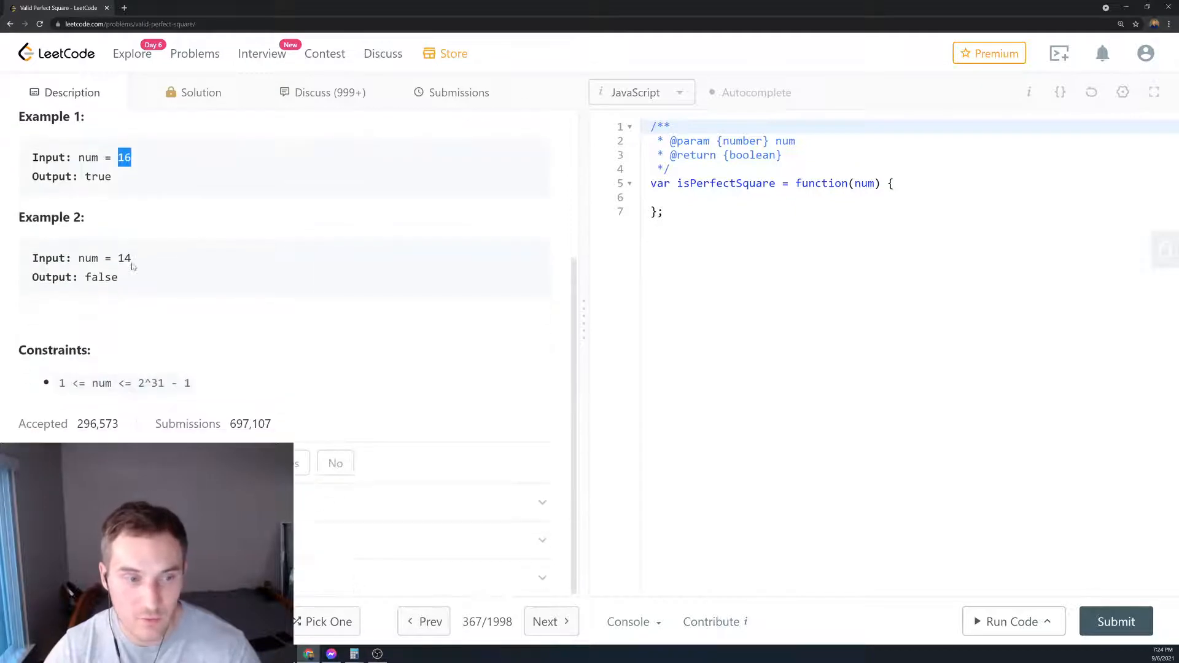
- Scroll the Valid Perfect Square problem description back to the top
scroll(up, 3)
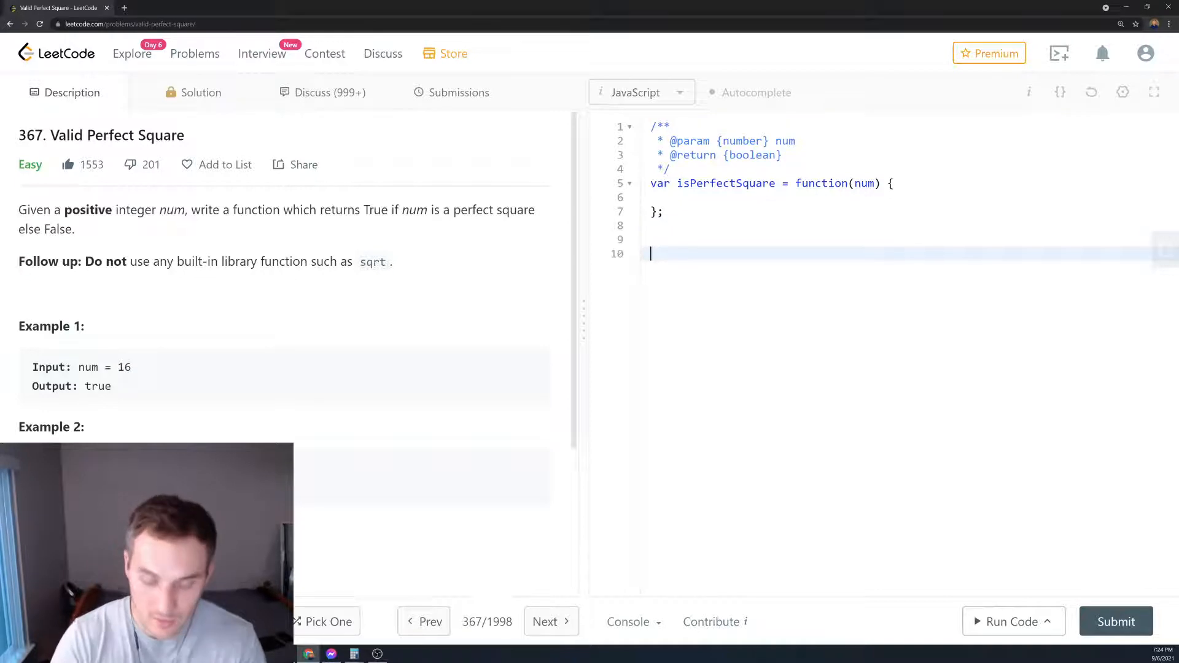
- Type a comma-separated number line from 1 to 16 with L and R markers above it
text(1,2,3,)
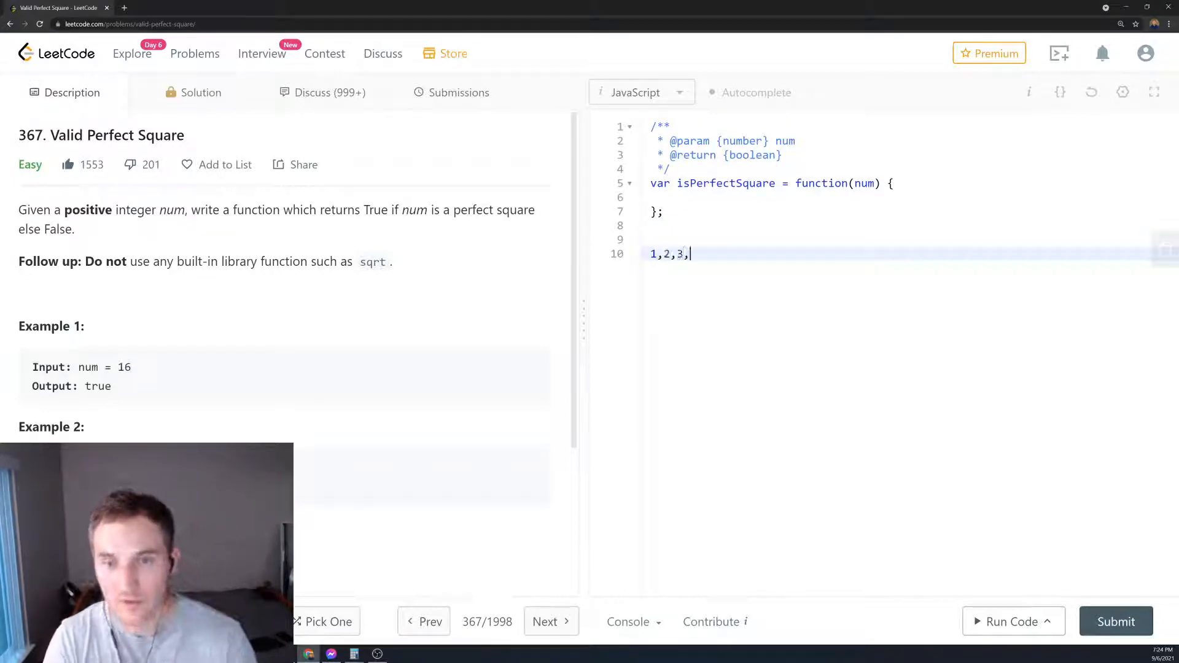
text(4,5,6,7,)
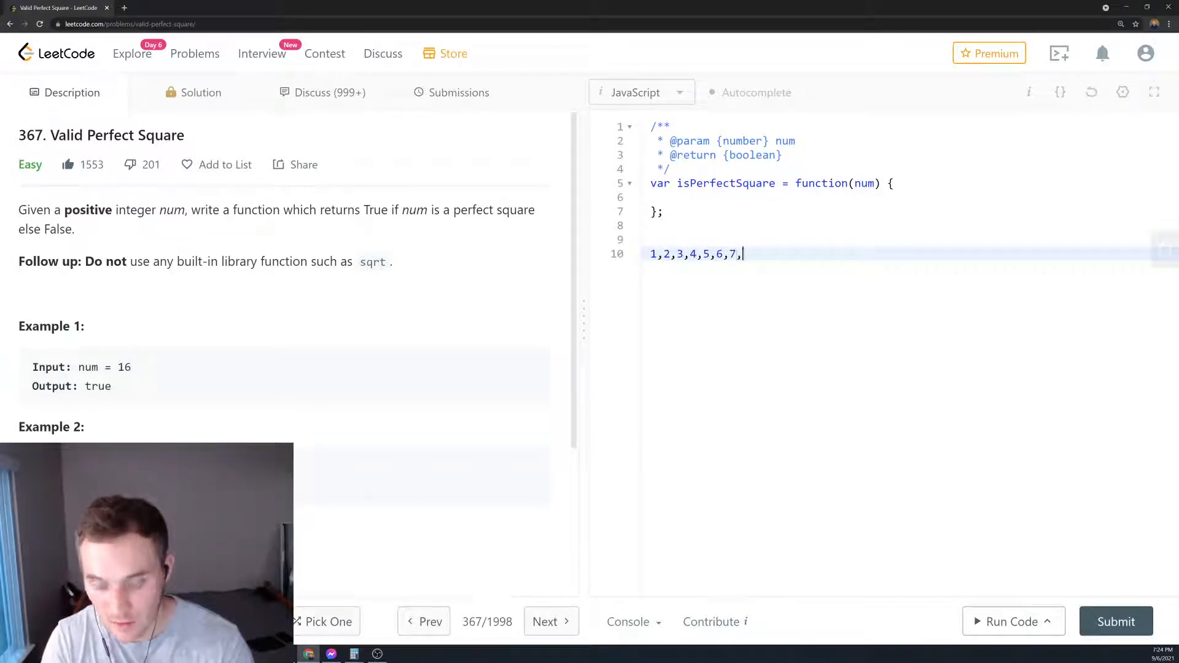
text(8,9,10,1)
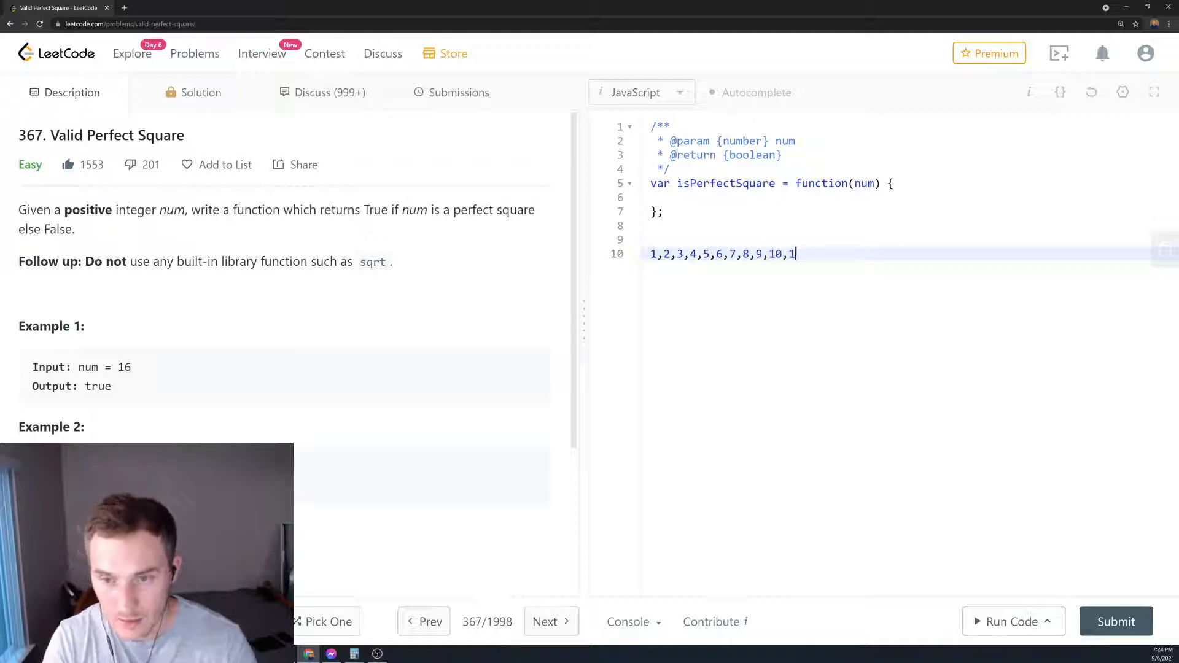
text(1,11,12,13)
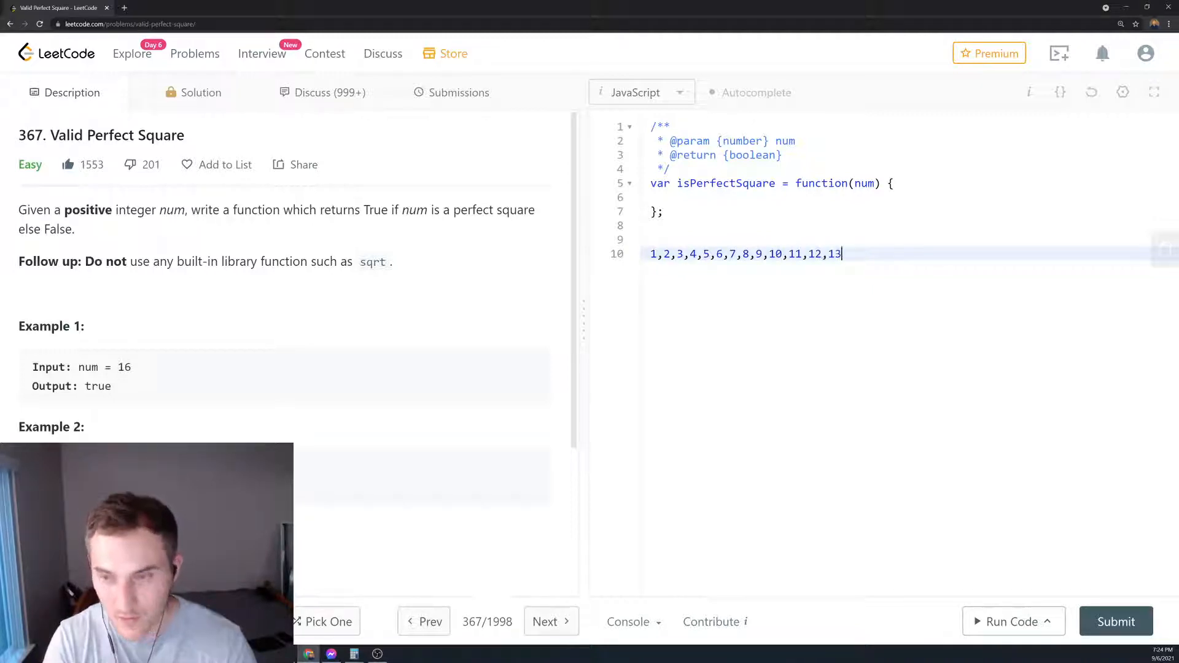
text(,14,15,16)
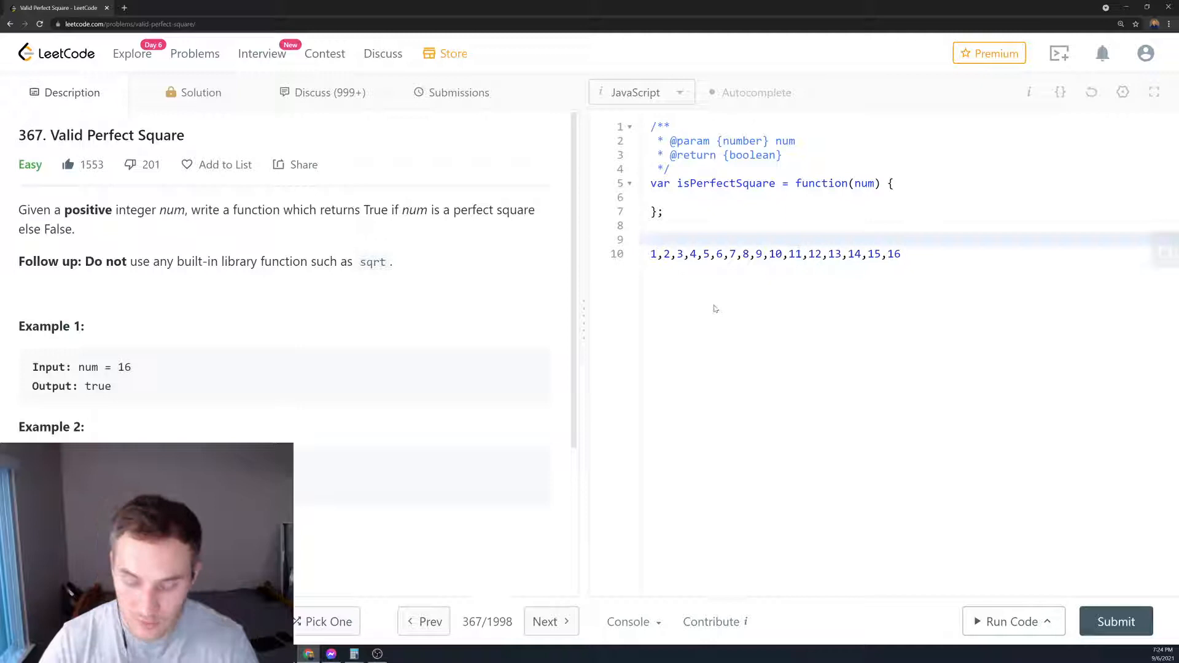
text(L)
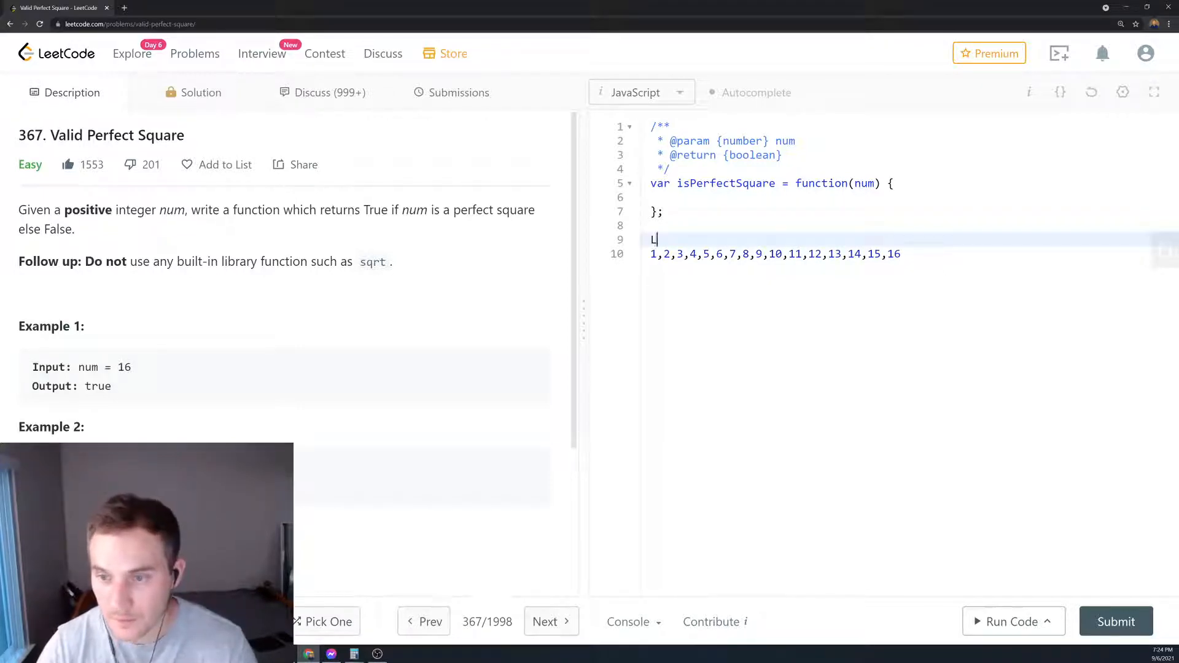
text(R)
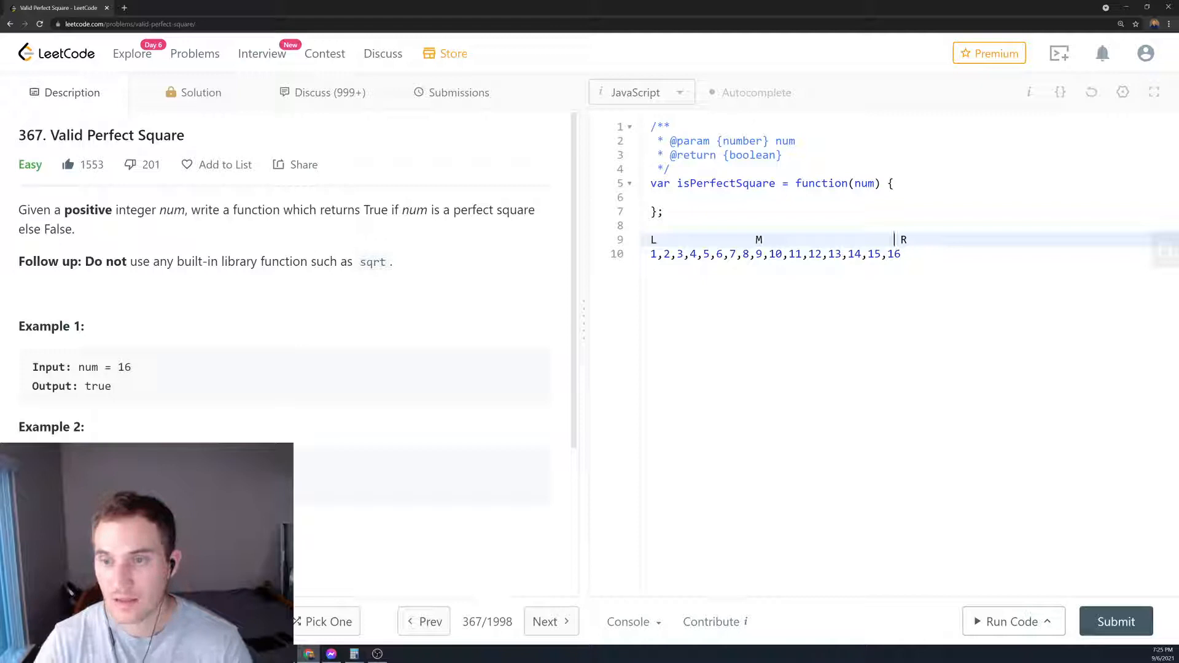
mouse_move(921, 304)
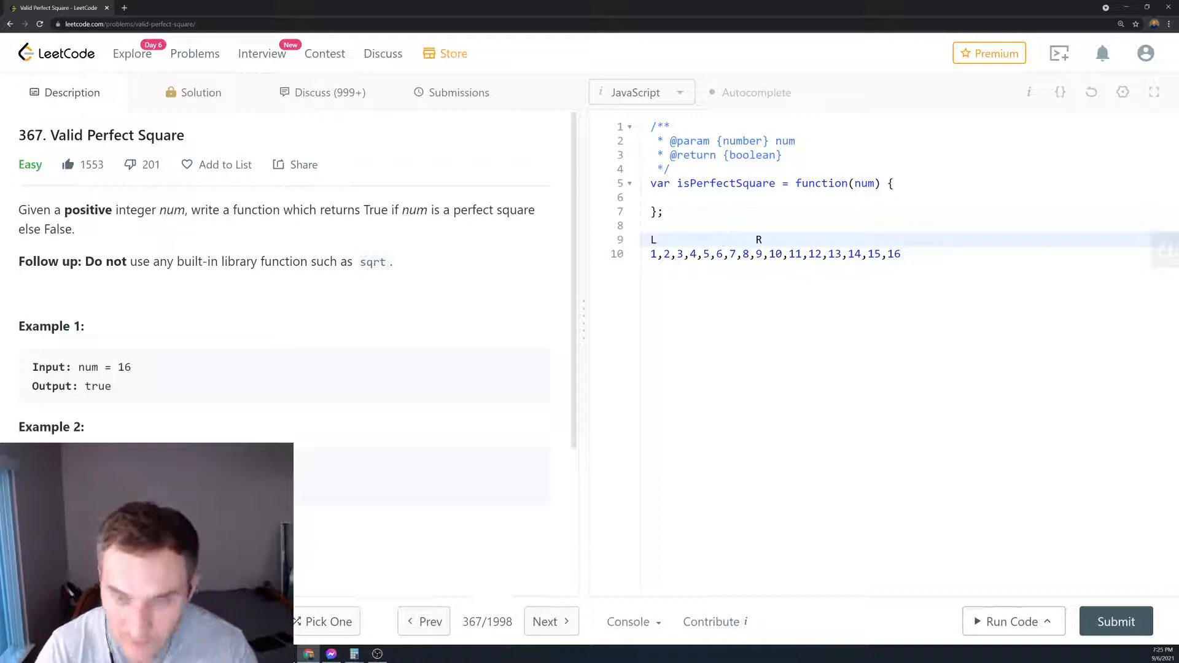
- Retype the L, M and R markers closer together and start a note line below
text(M)
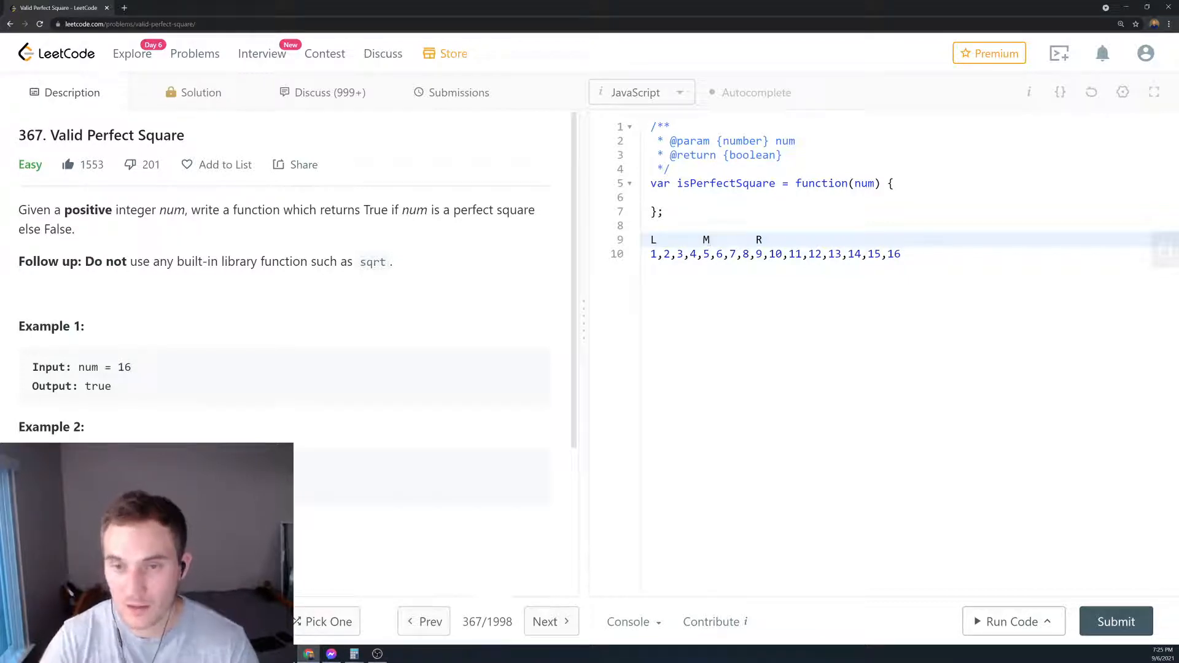
key(Backspace)
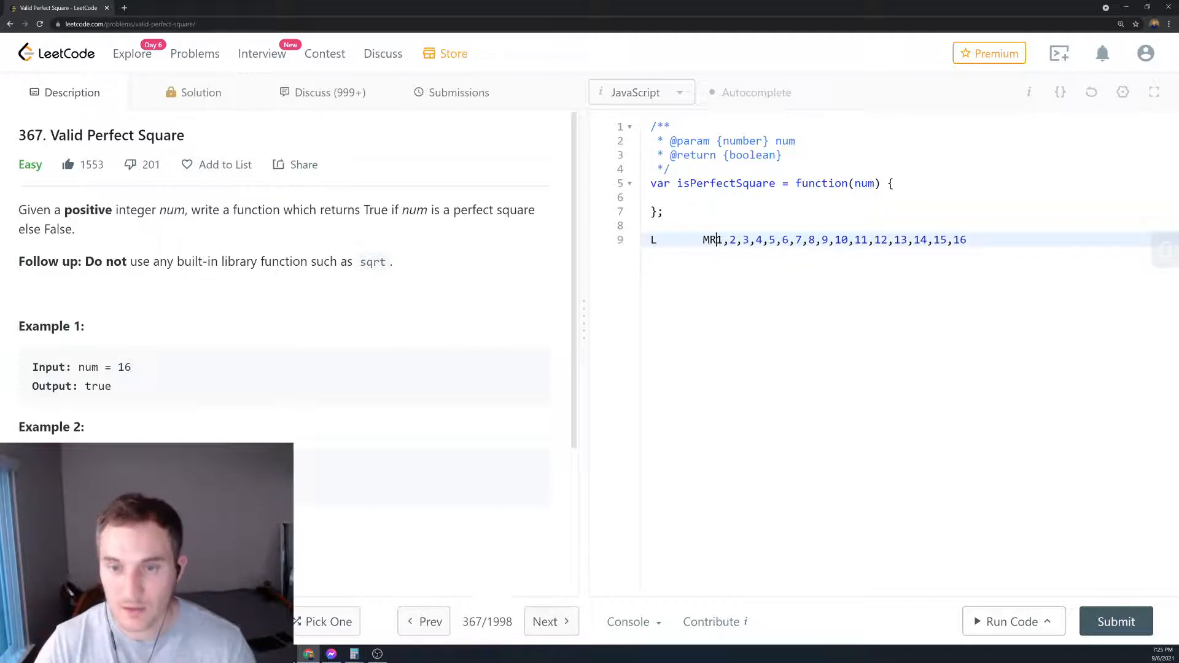
key(Enter)
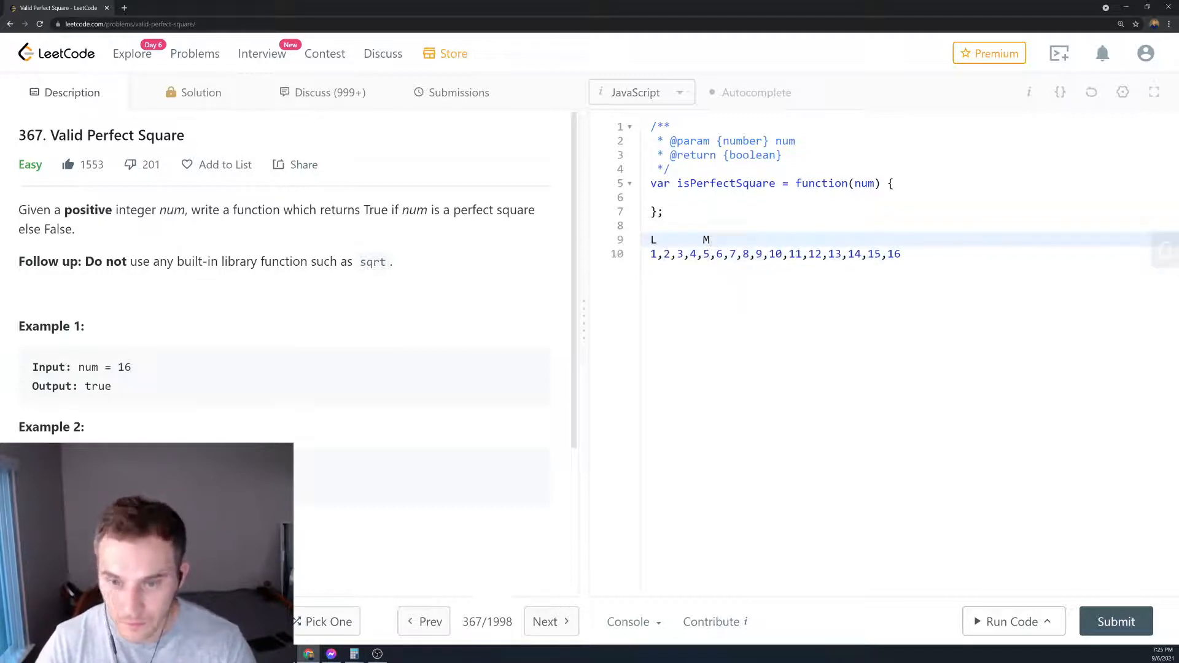
text(R)
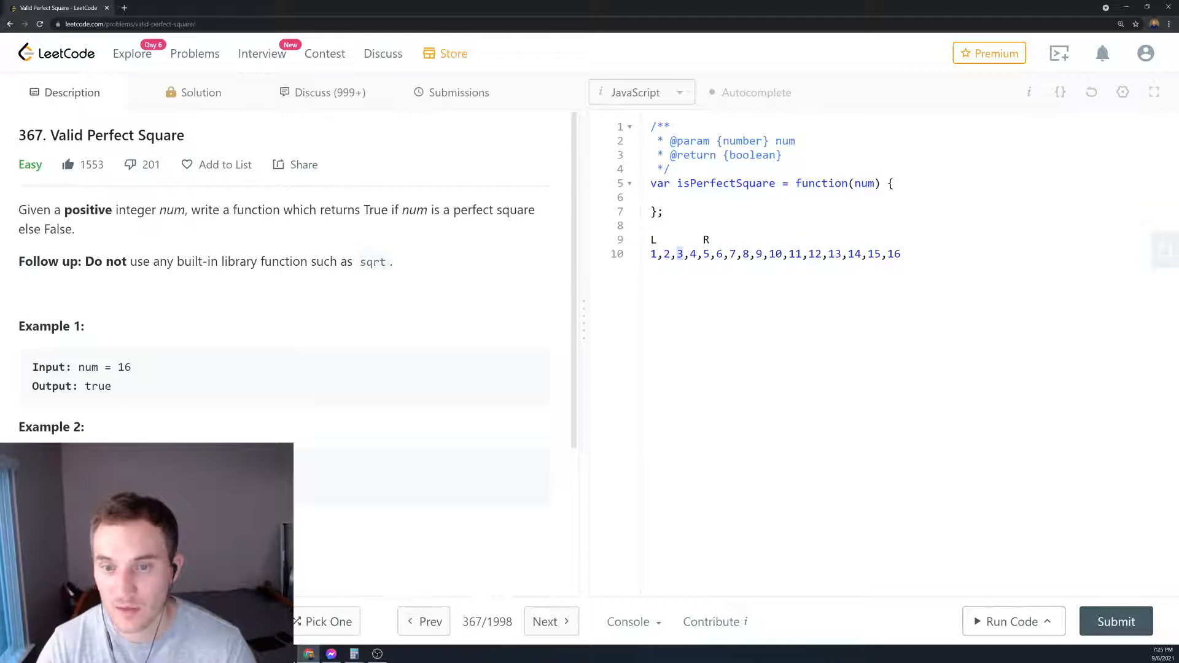
text(L R)
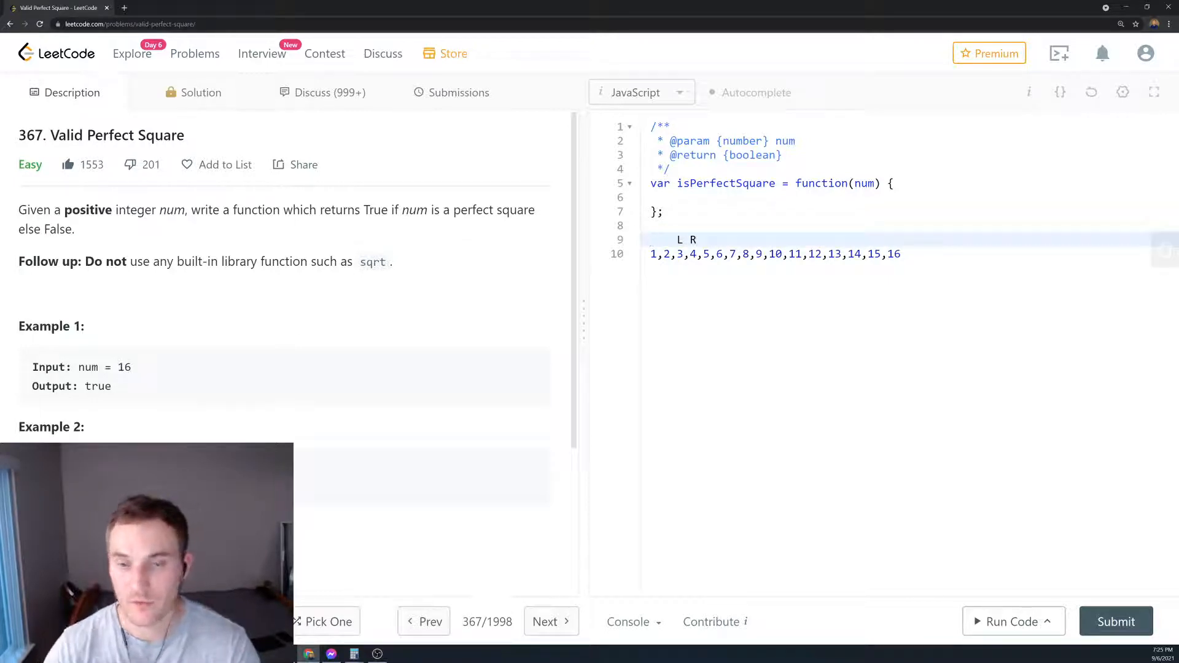
click(900, 253)
text(0)
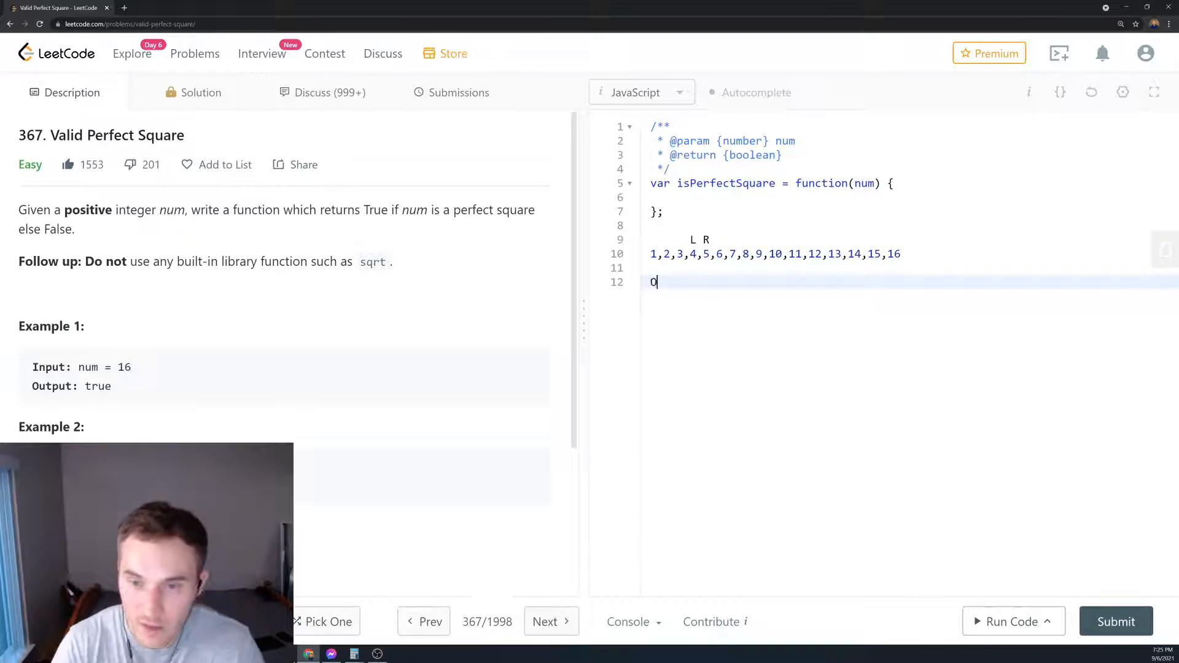
- Add an O(log n) note and bracket the 1–16 array under re-spaced L, M, R markers
text((log))
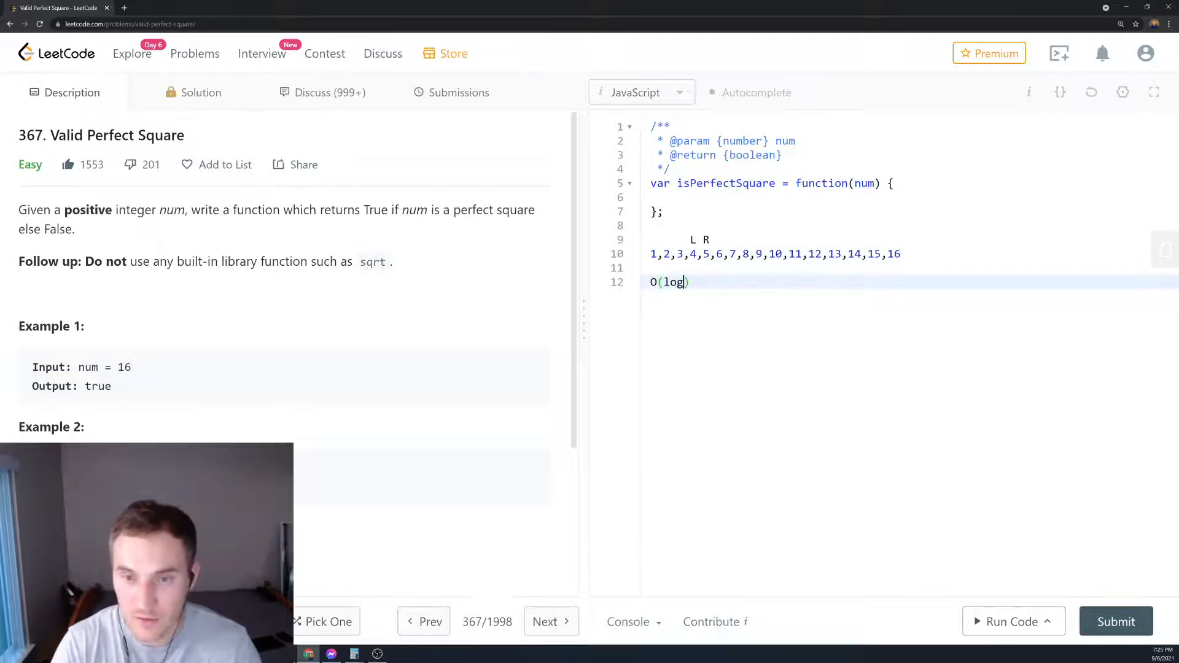
text(n)
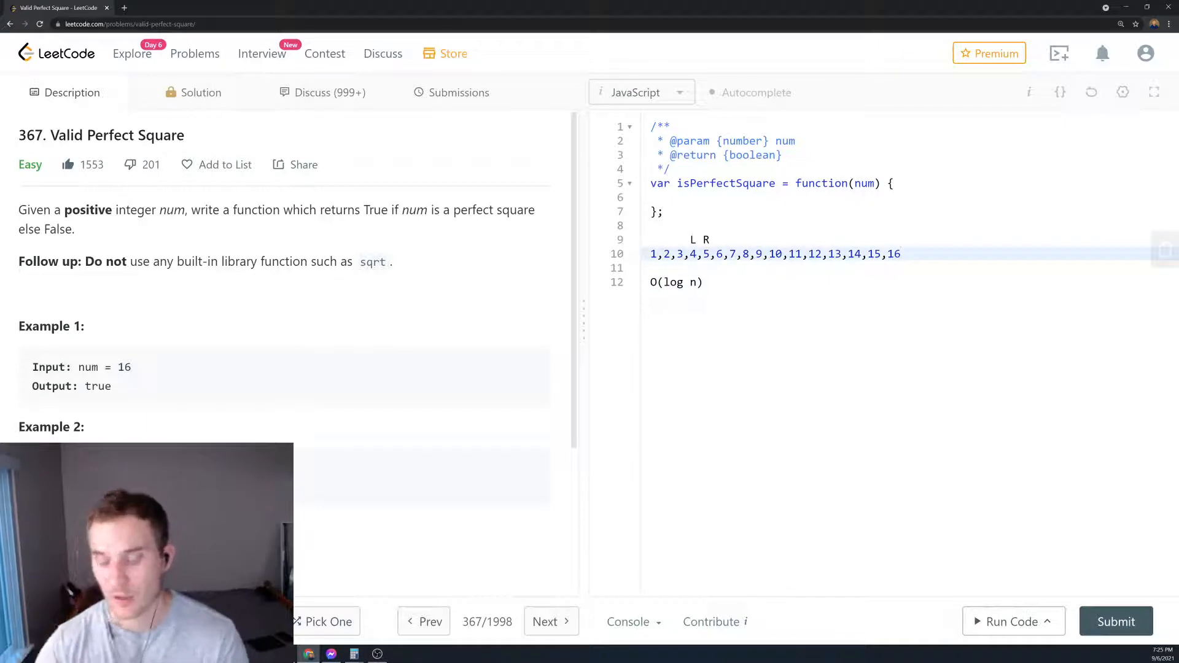
text(])
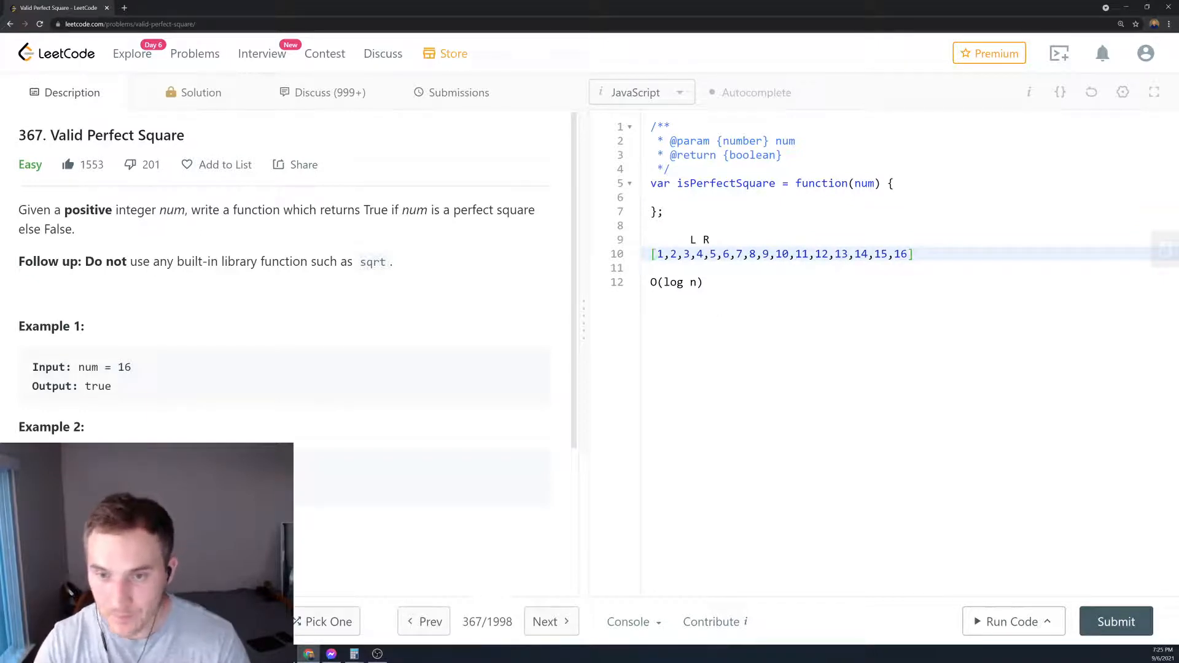
key(Backspace)
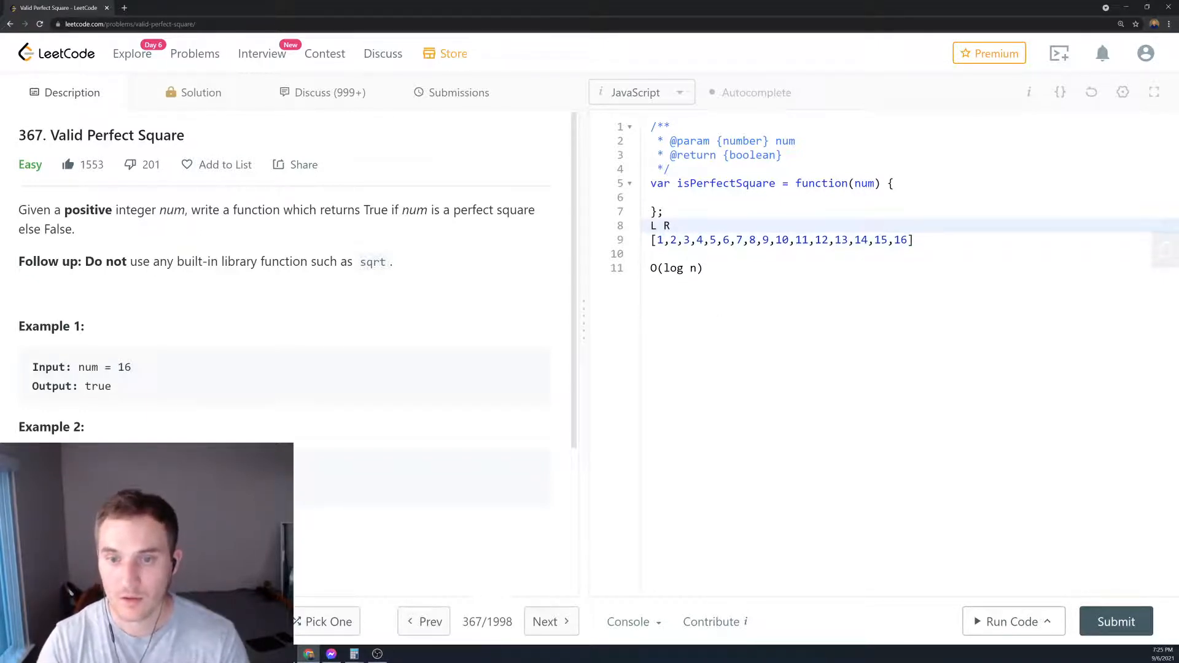
key(Enter)
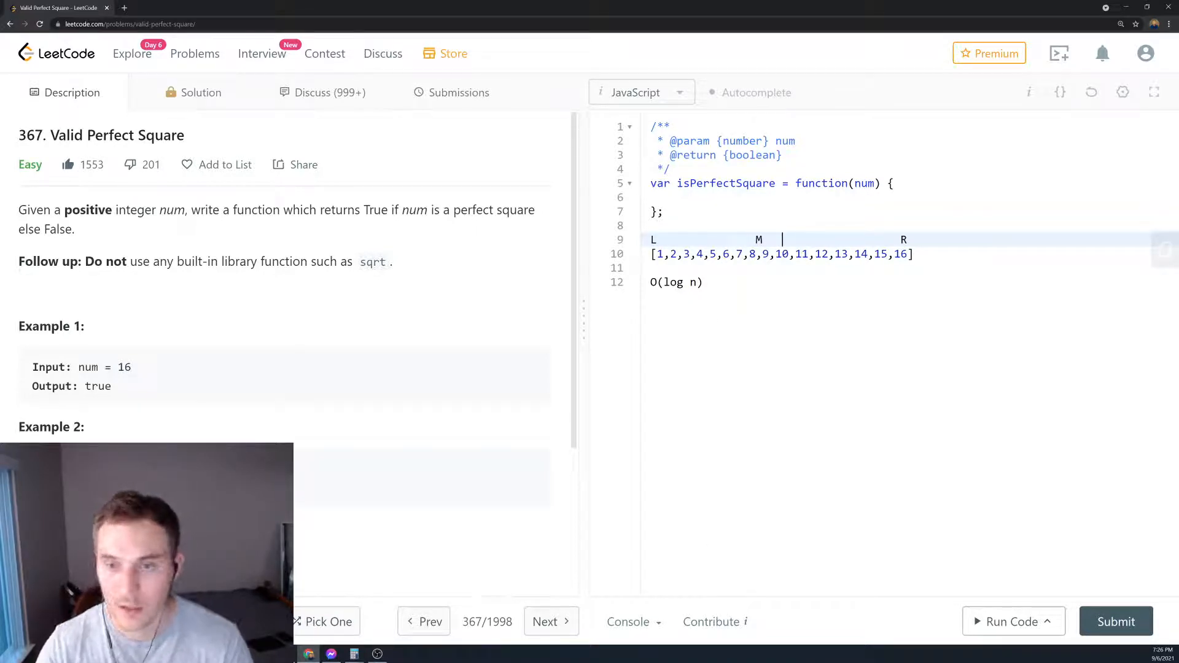
- Declare left and right = num, then open a while (left <= right) loop
text(let left =)
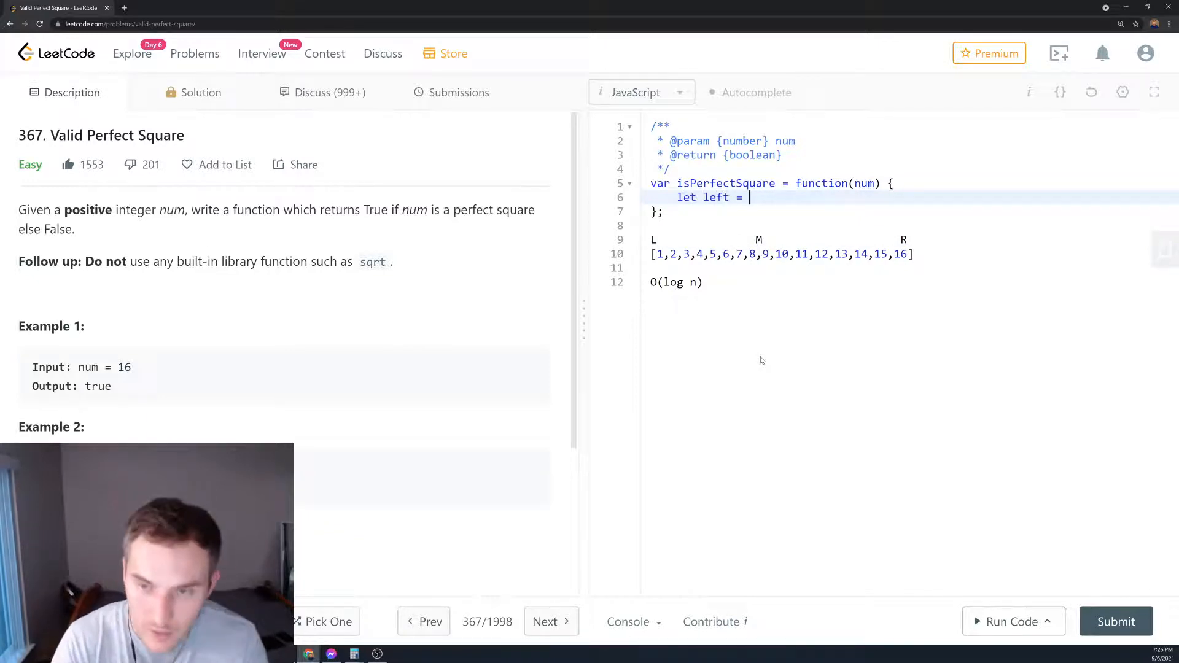
text(1,)
text(let right)
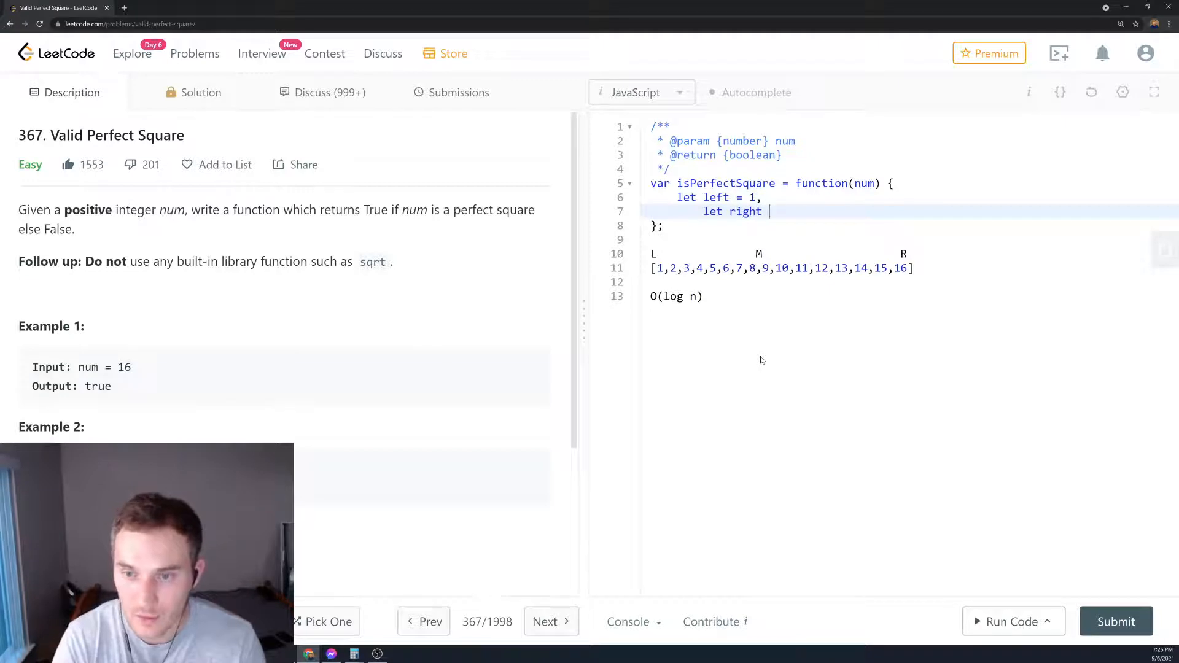
text(= num)
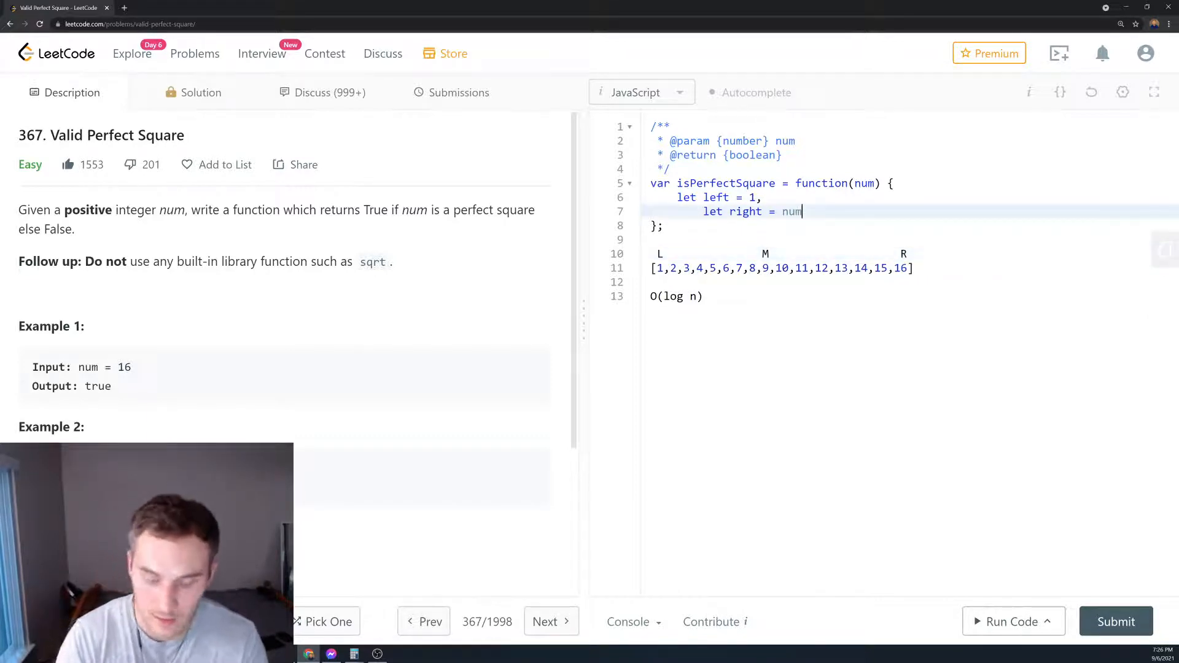
key(enter)
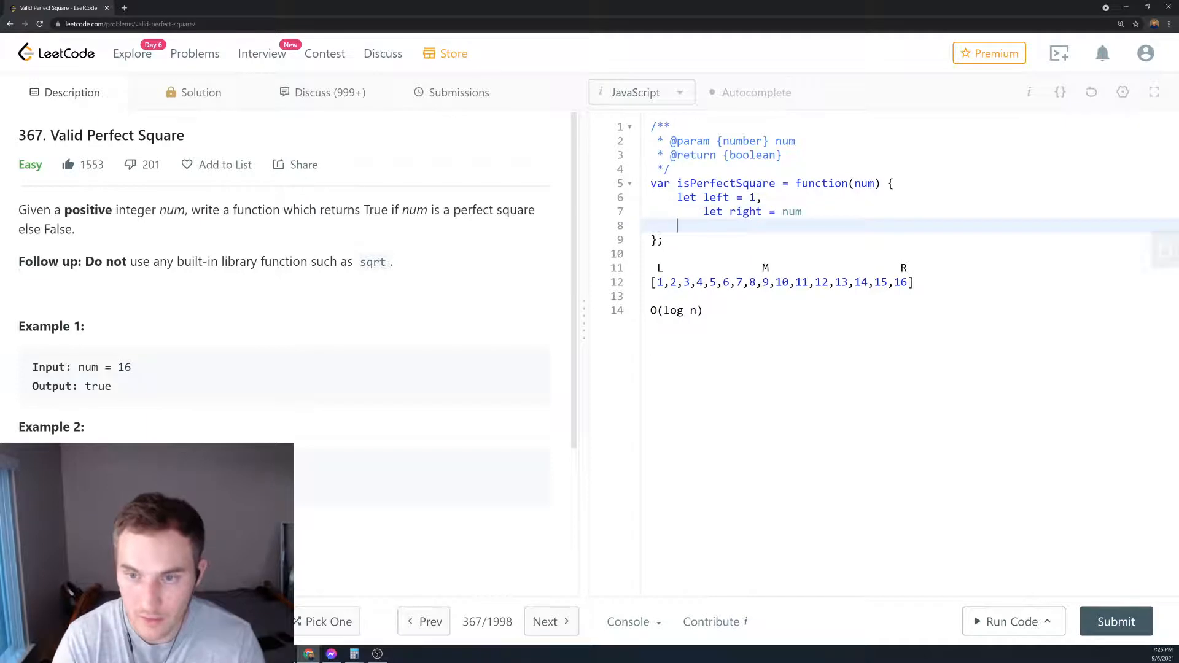
text(while()
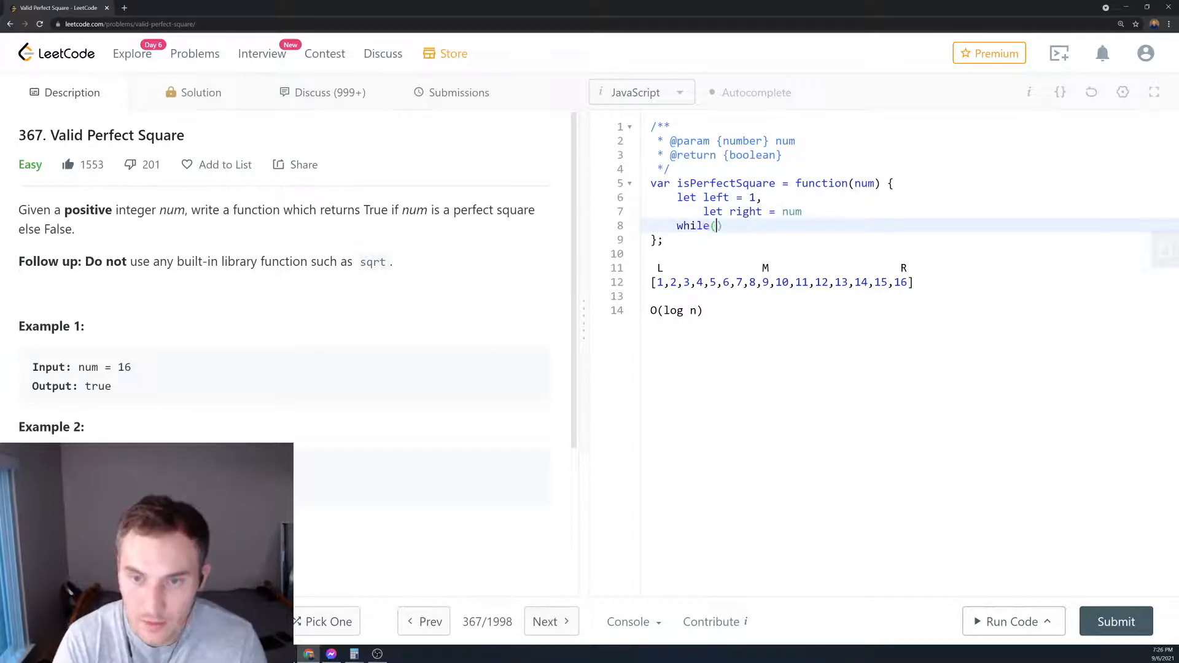
text(left ,)
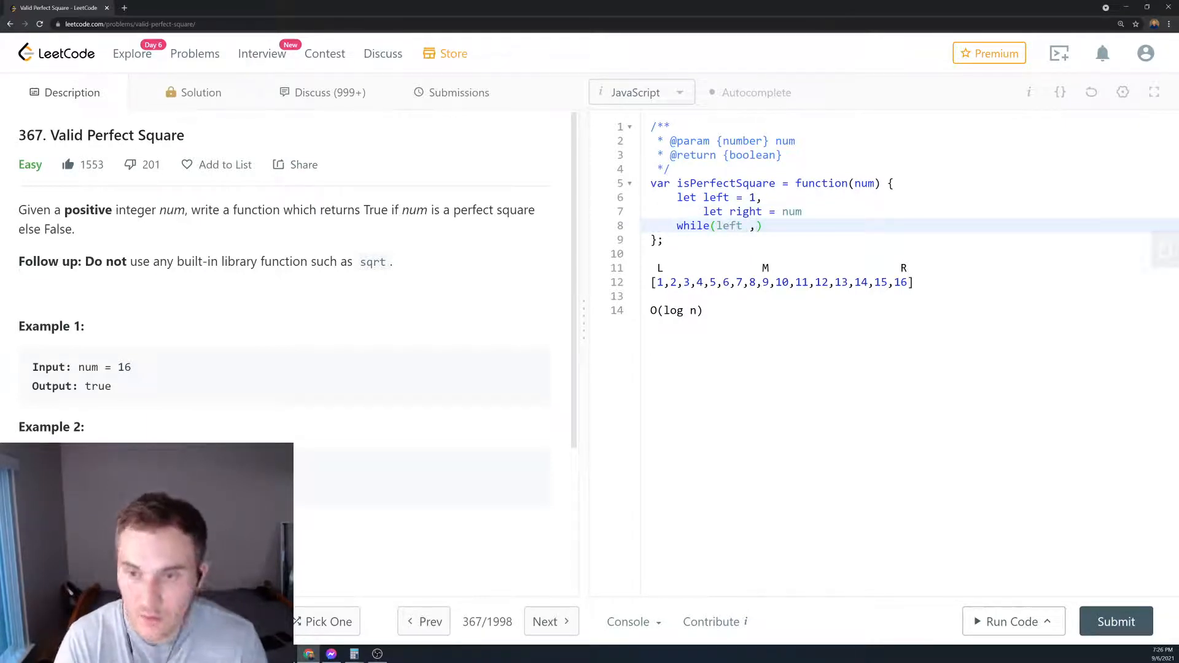
text(<=)
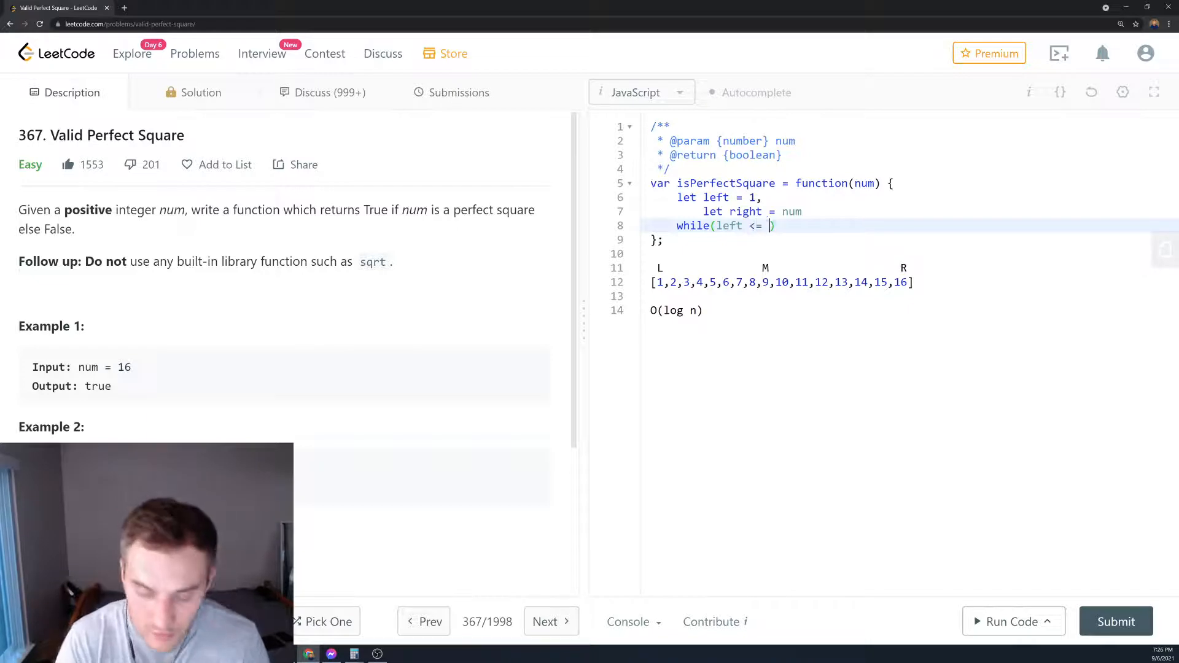
text(right})
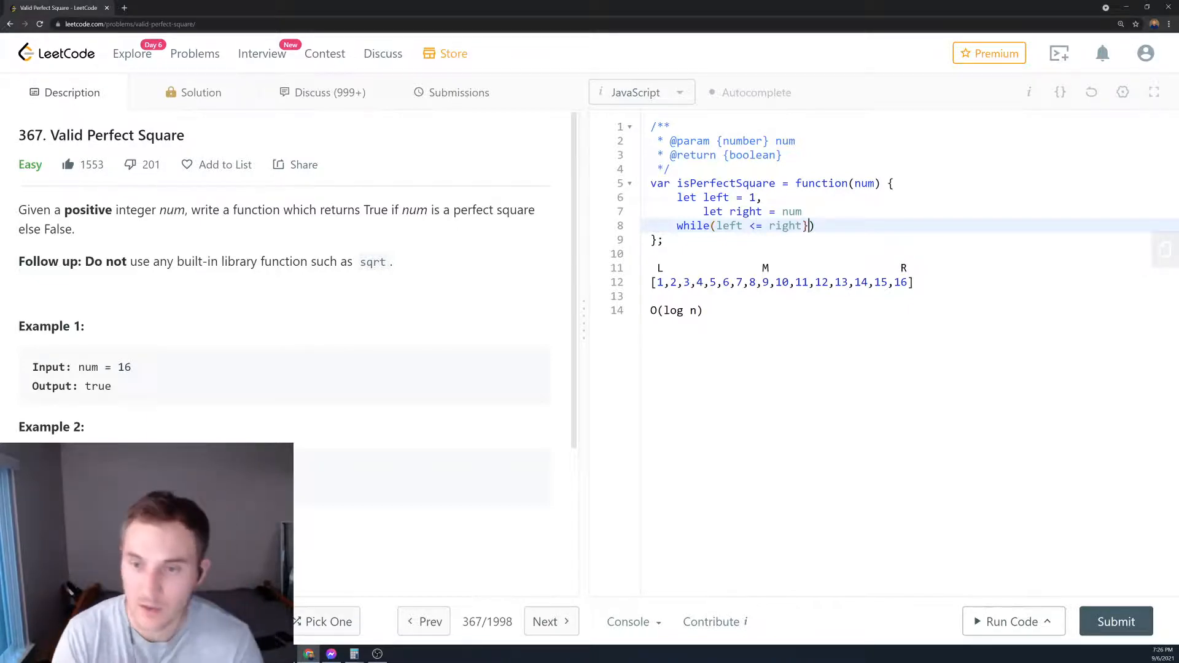
text({)
text(let)
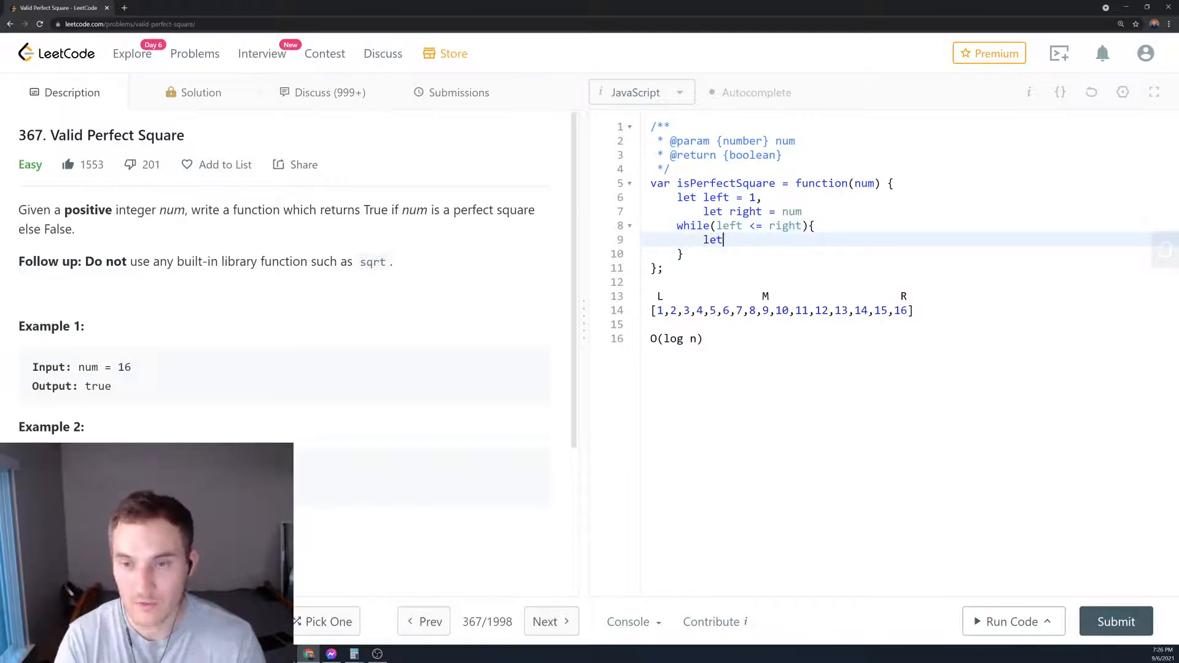
- Compute mid = left + Math.floor((right - left)/2) and jot a 15/2 scratch note
text(mid)
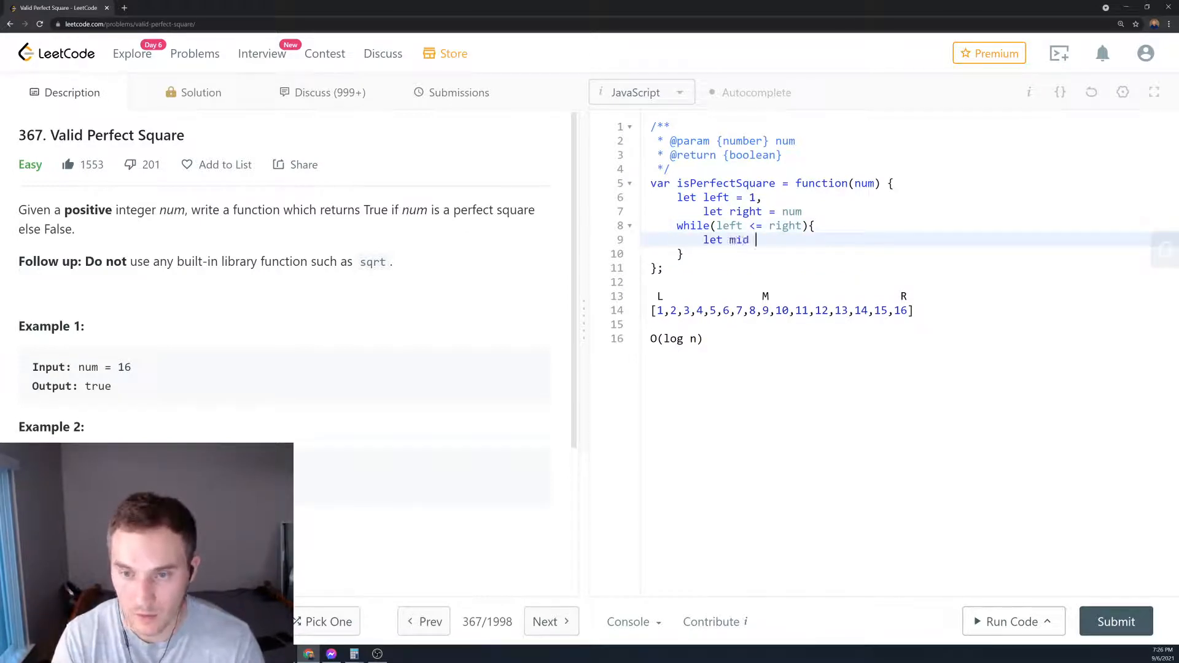
text(= left +)
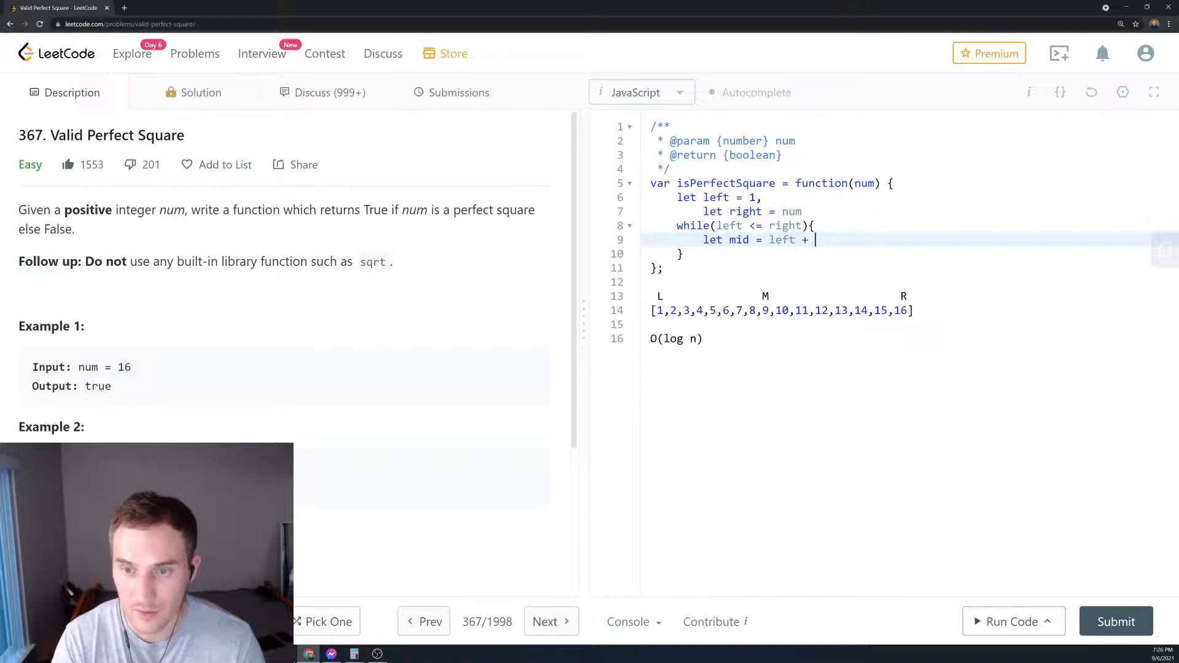
text(Math.f)
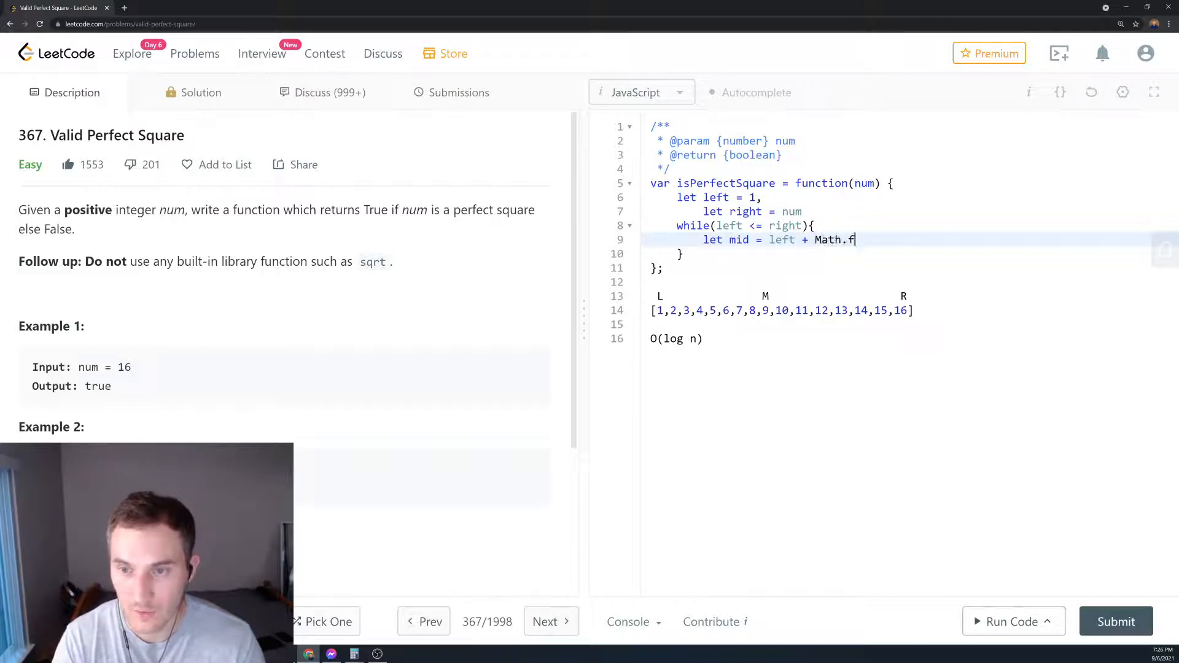
text(loor(right - left)
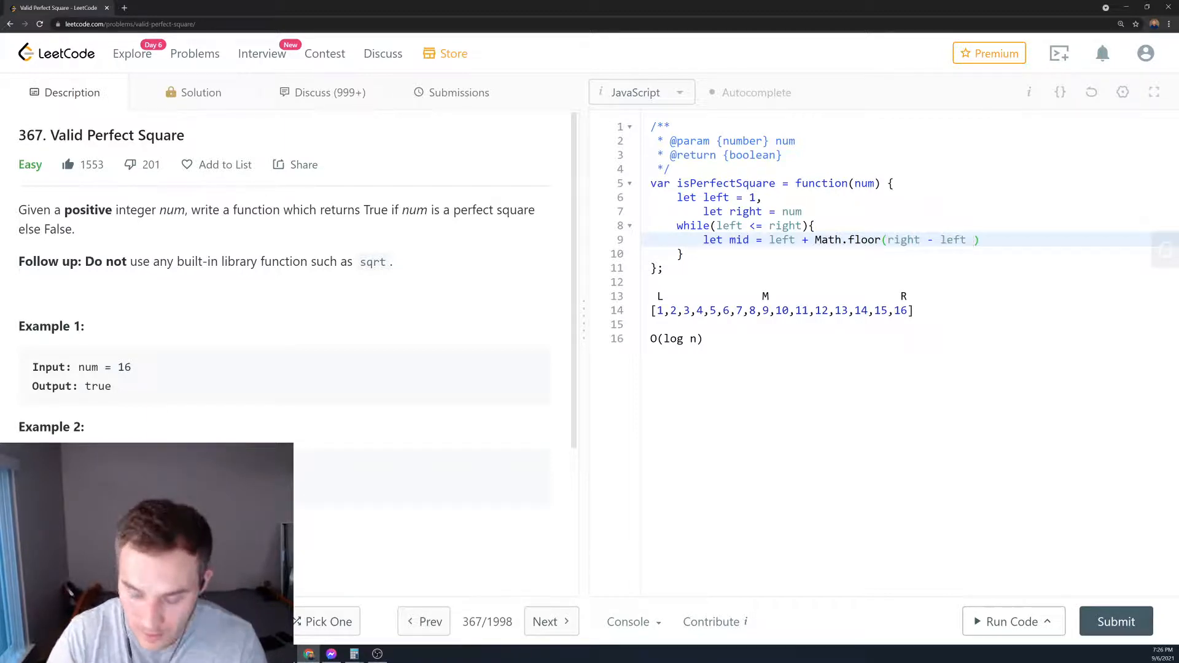
text(/2)
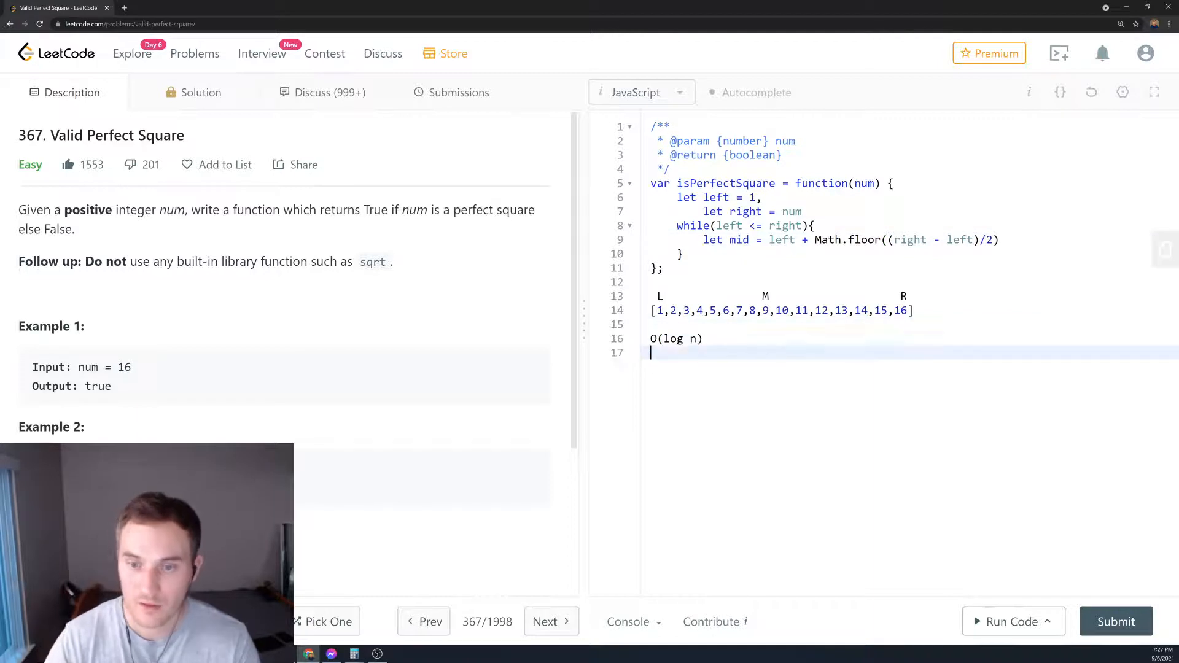
text(1)
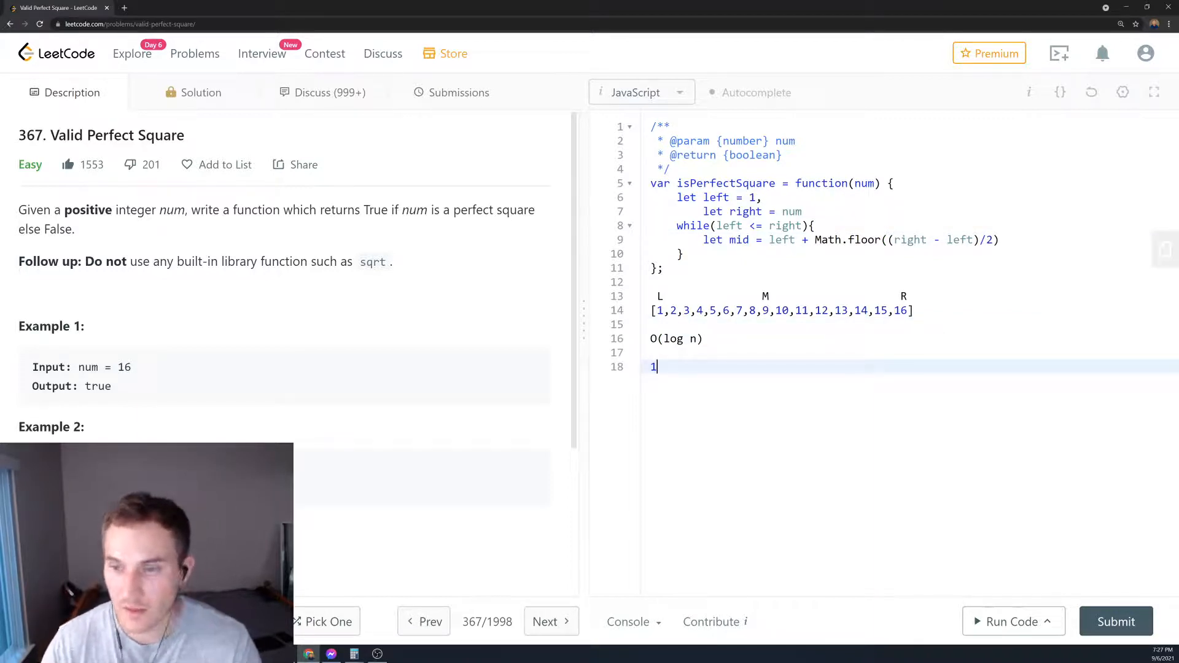
text(1)
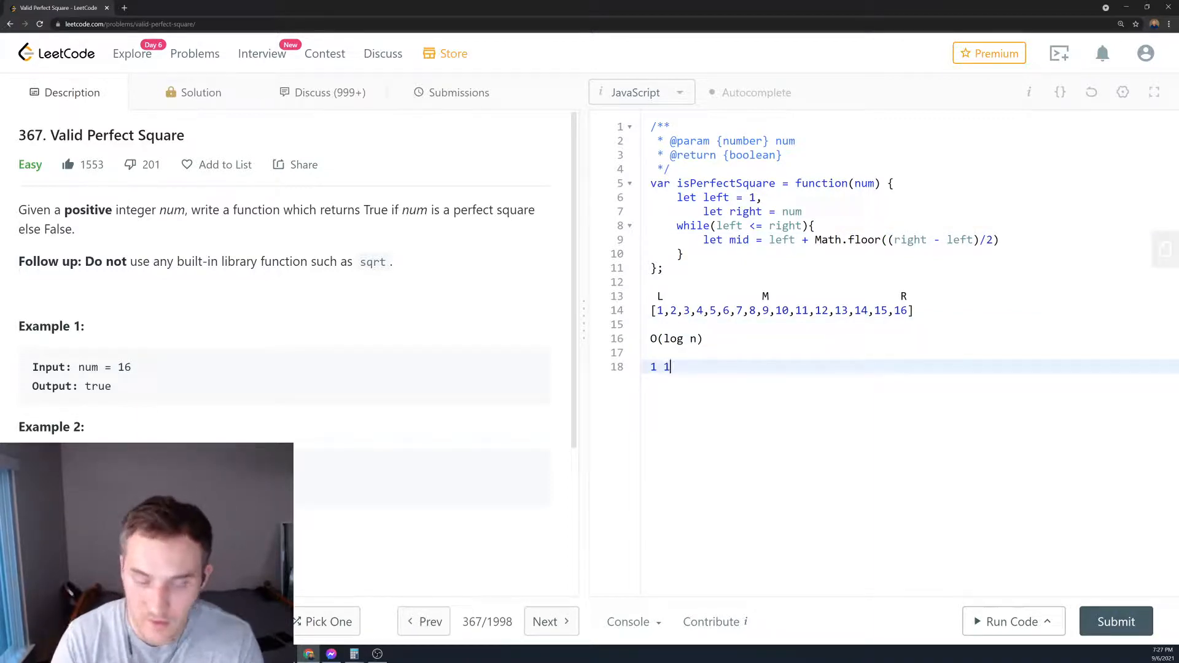
text(5/2 =)
text(if)
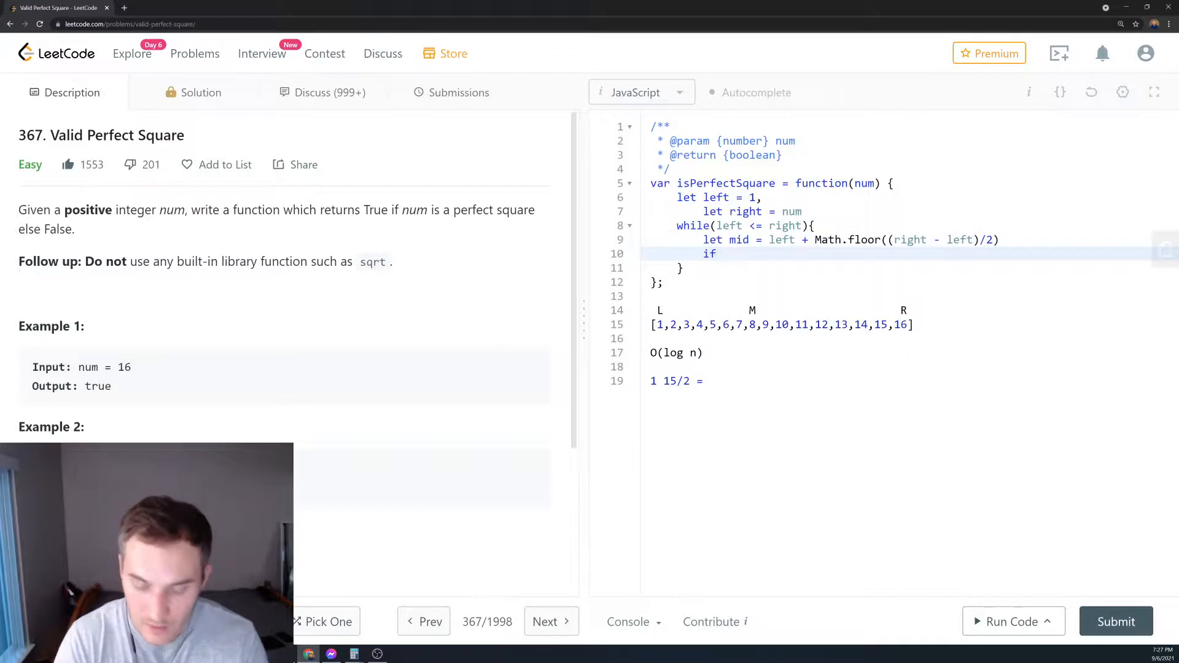
- Return true when mid * mid equals num, fixing the misspelled return
text((mid*)
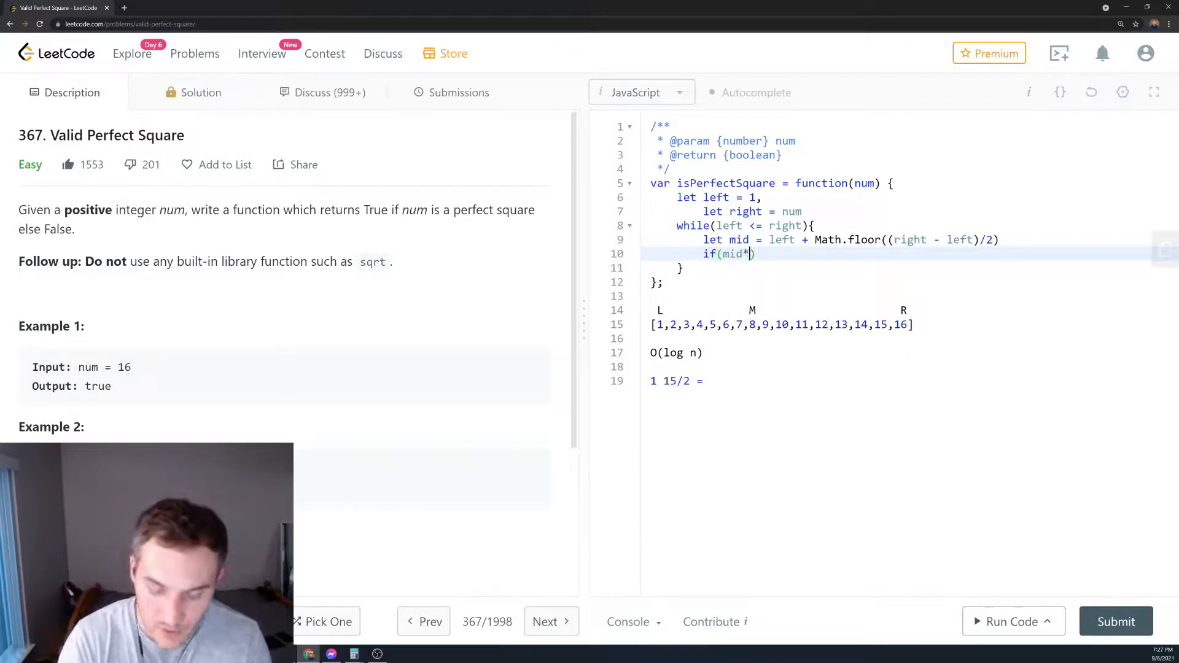
text(mid)
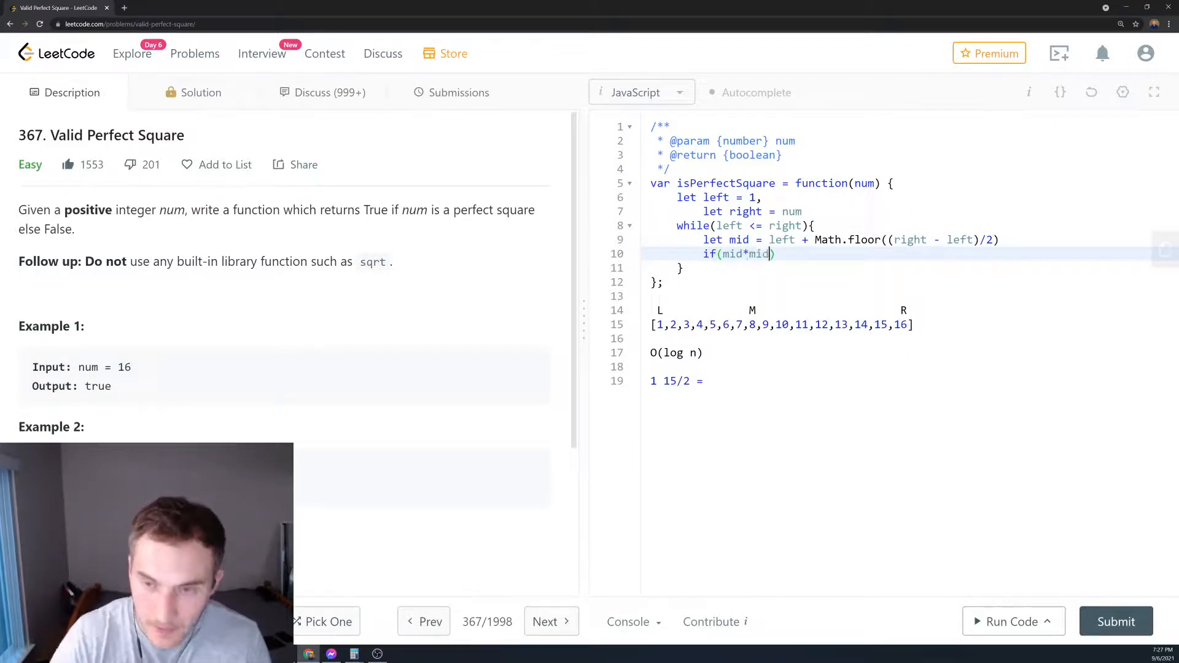
text(==num)
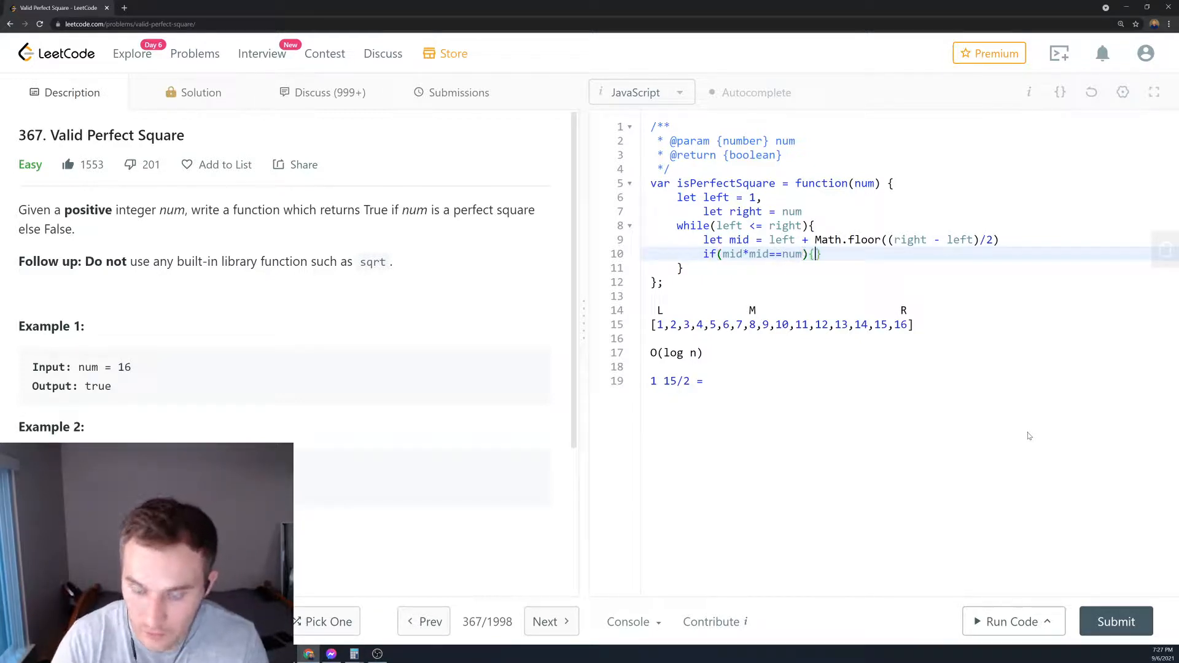
text(retrun)
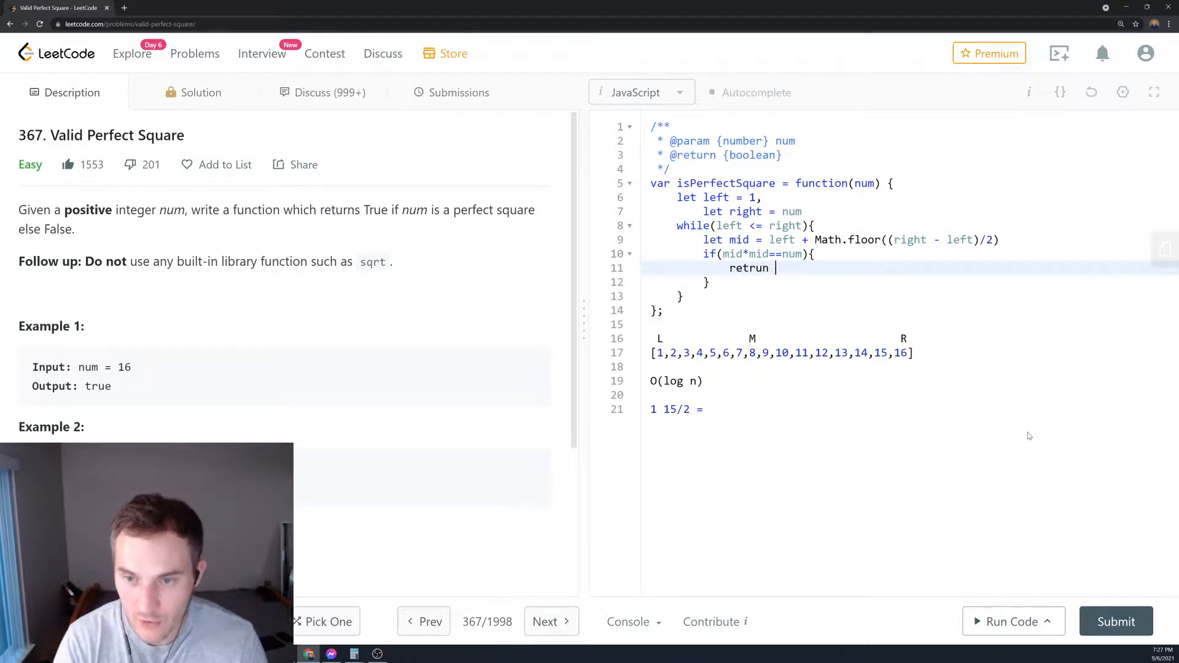
key(Backspace)
text( else)
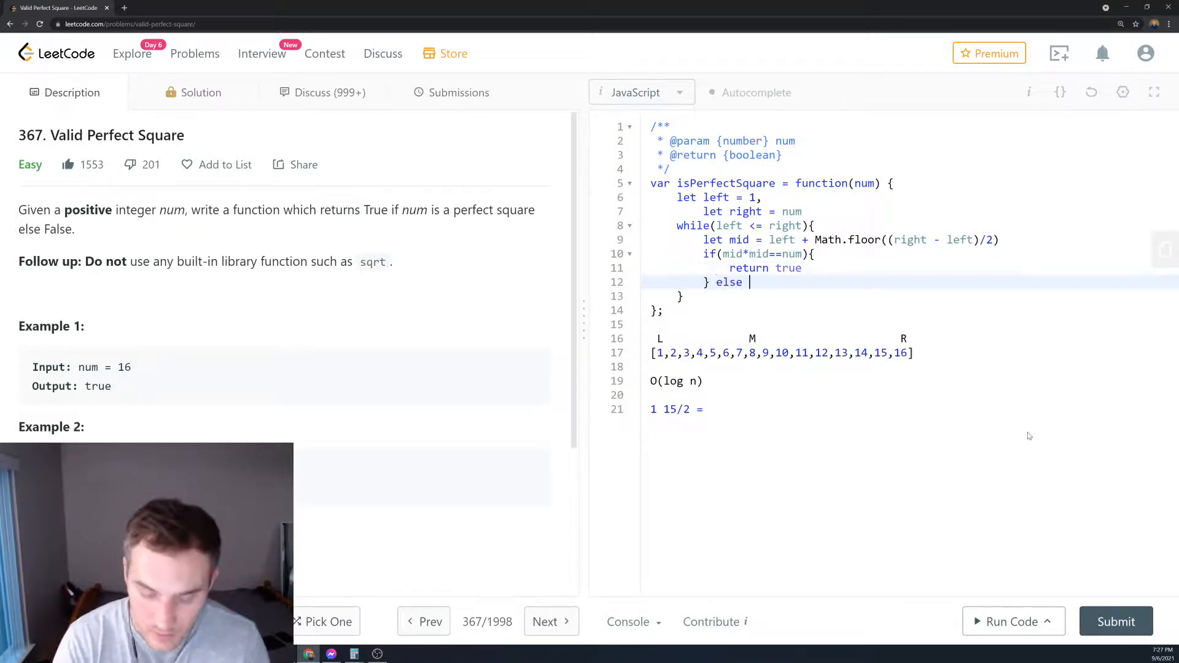
- Add an else if mid * mid > num branch setting right = mid - 1
text(if(mid))
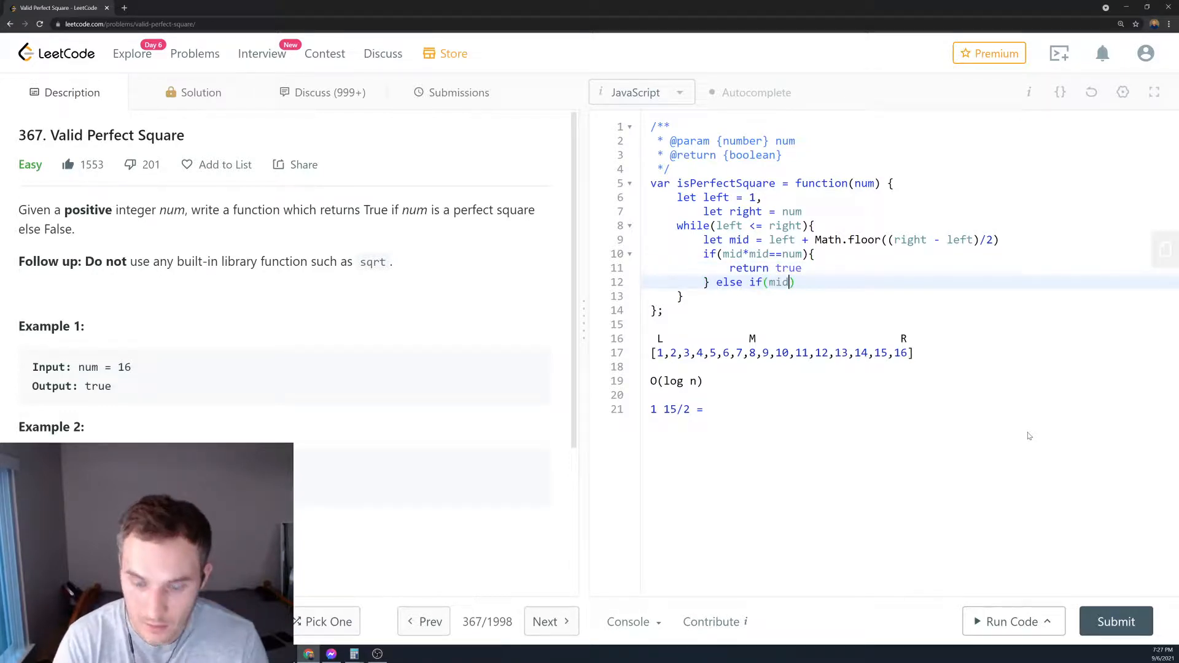
text(*mid)
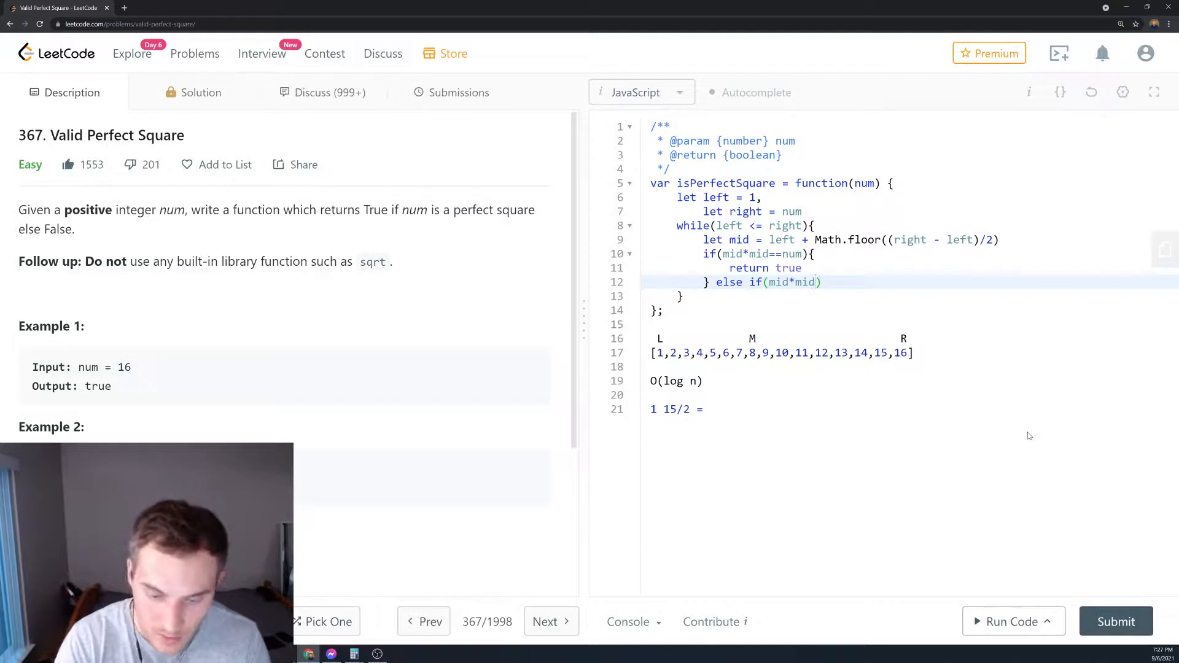
text(>)
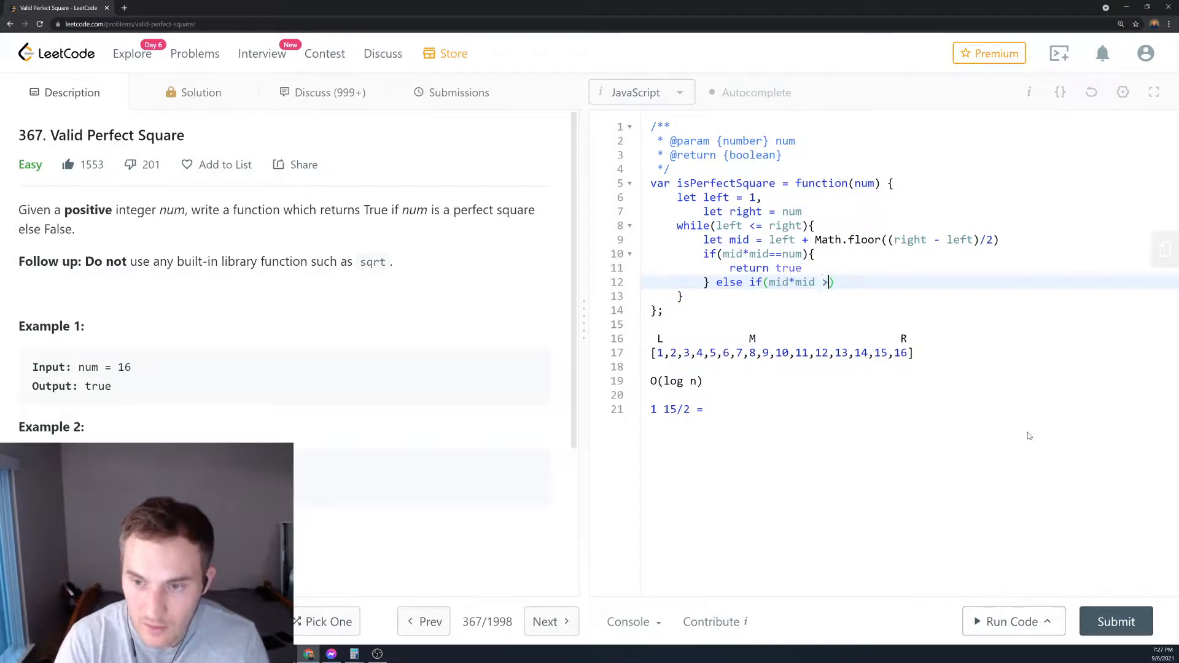
text(num)
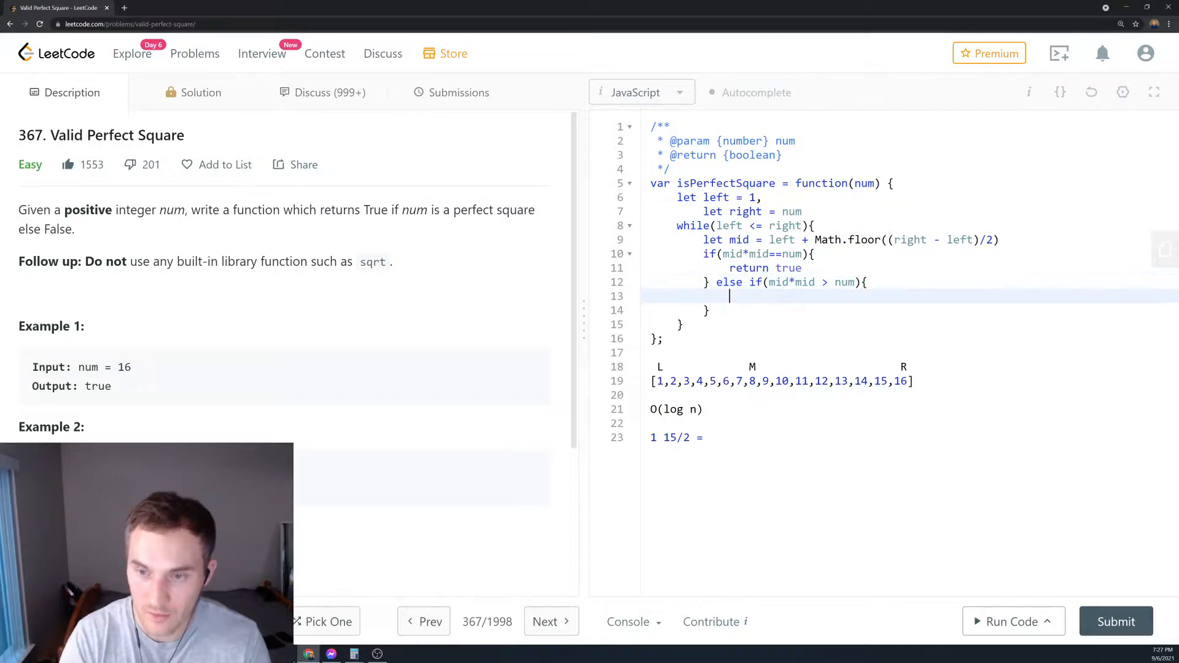
text(right =)
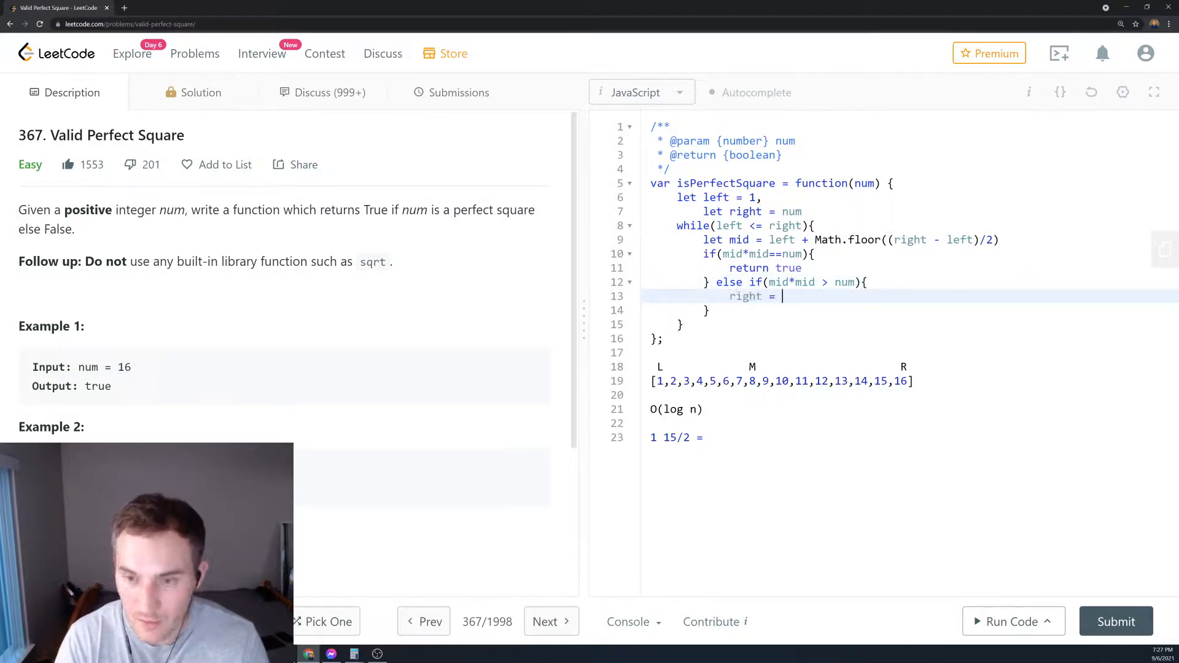
text(mid - 1)
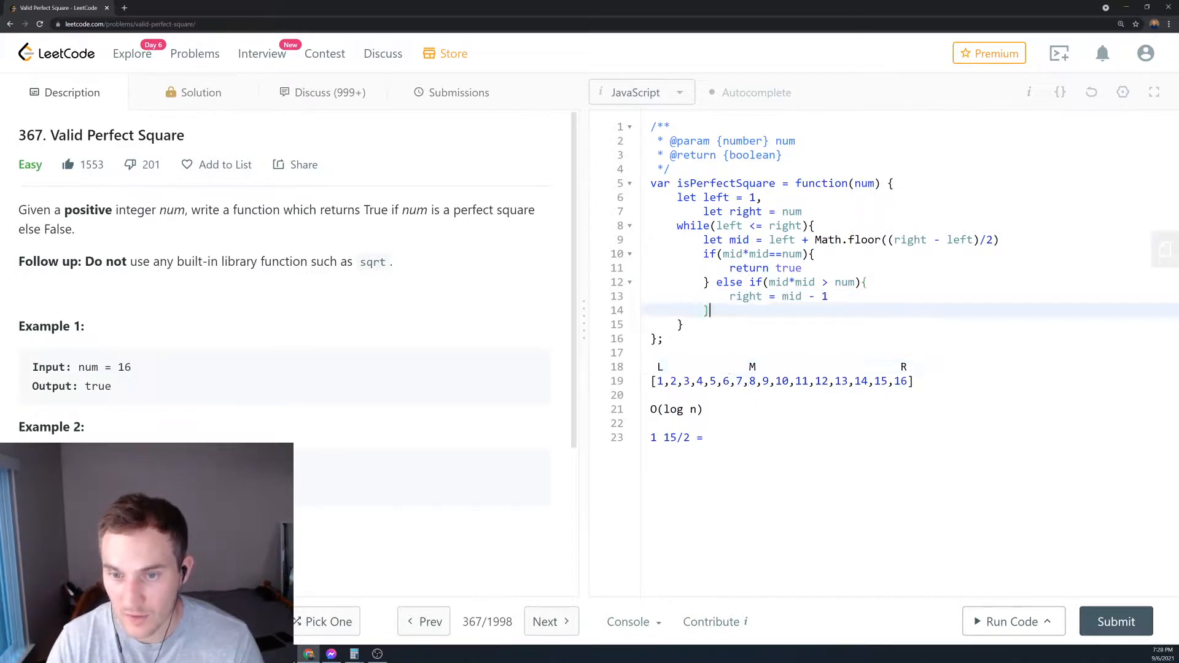
- Add an else branch setting left = mid + 1, with return false after the loop
text(else {)
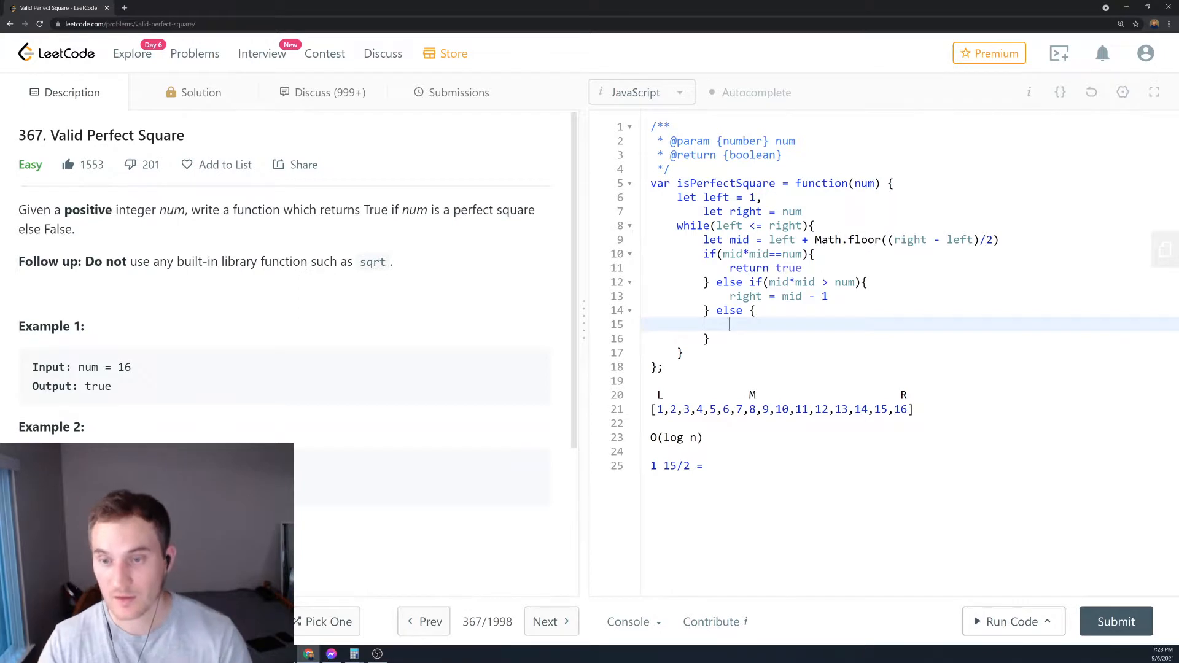
text(l)
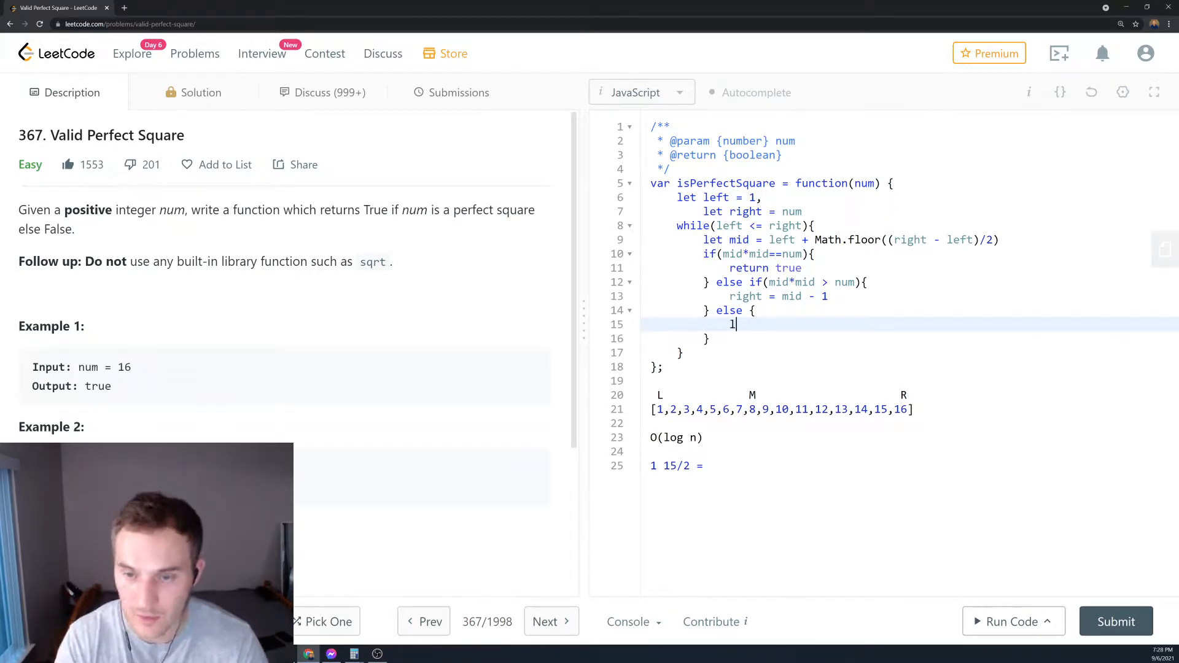
text(eft =)
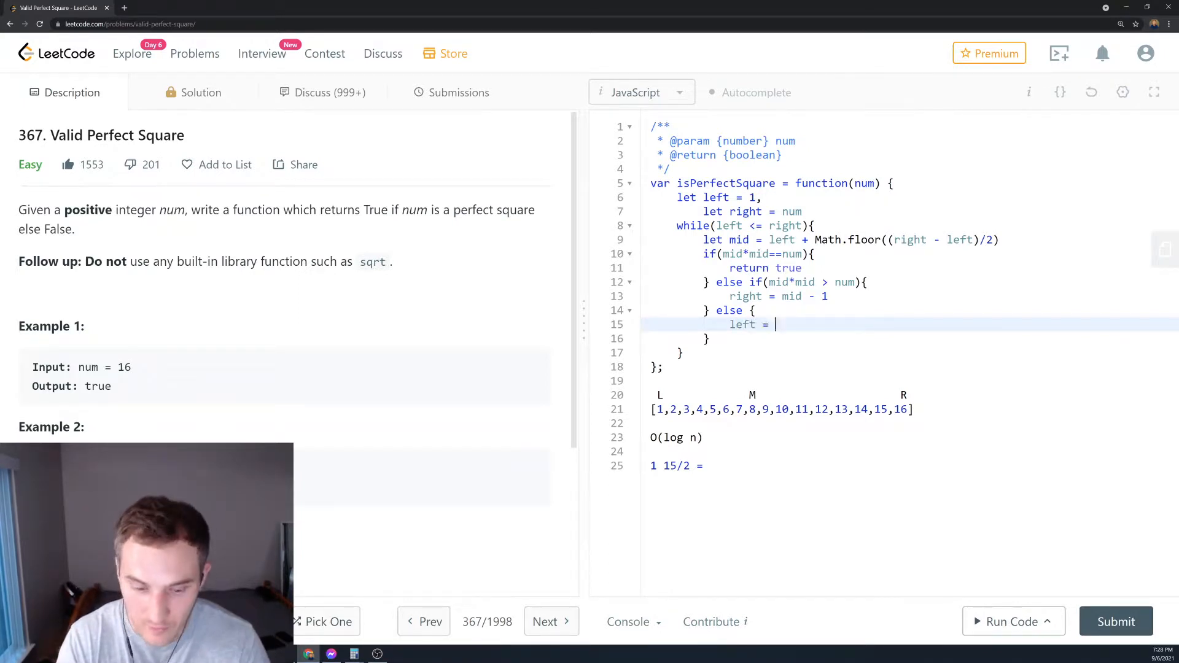
text(mid)
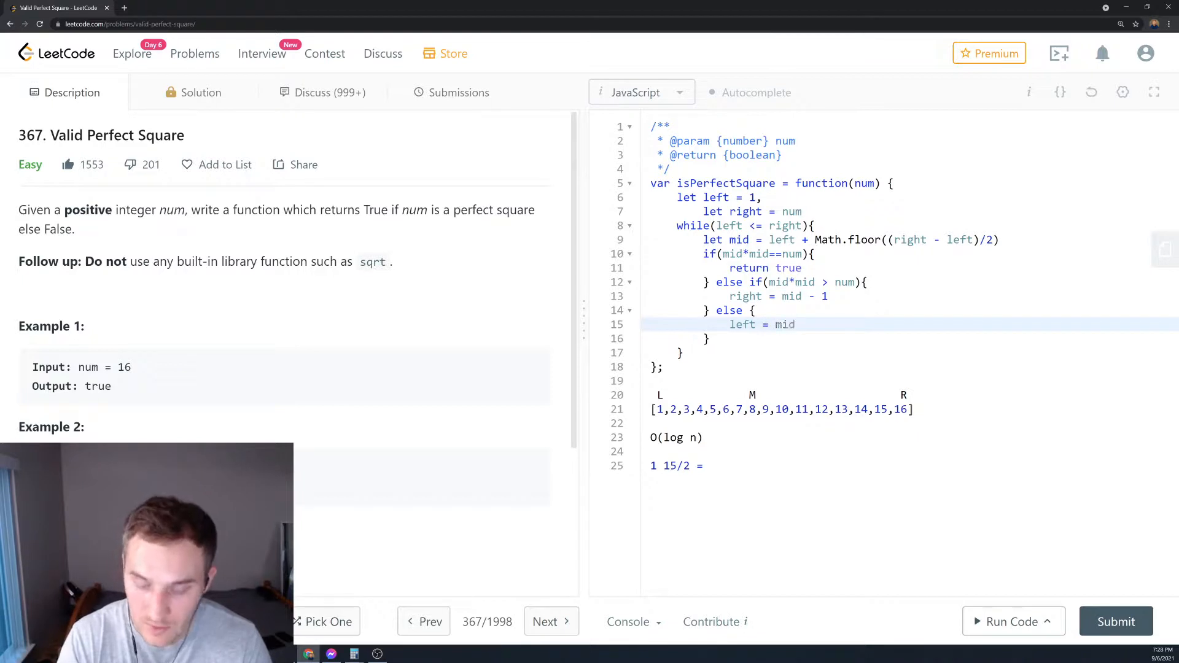
text(+ 1)
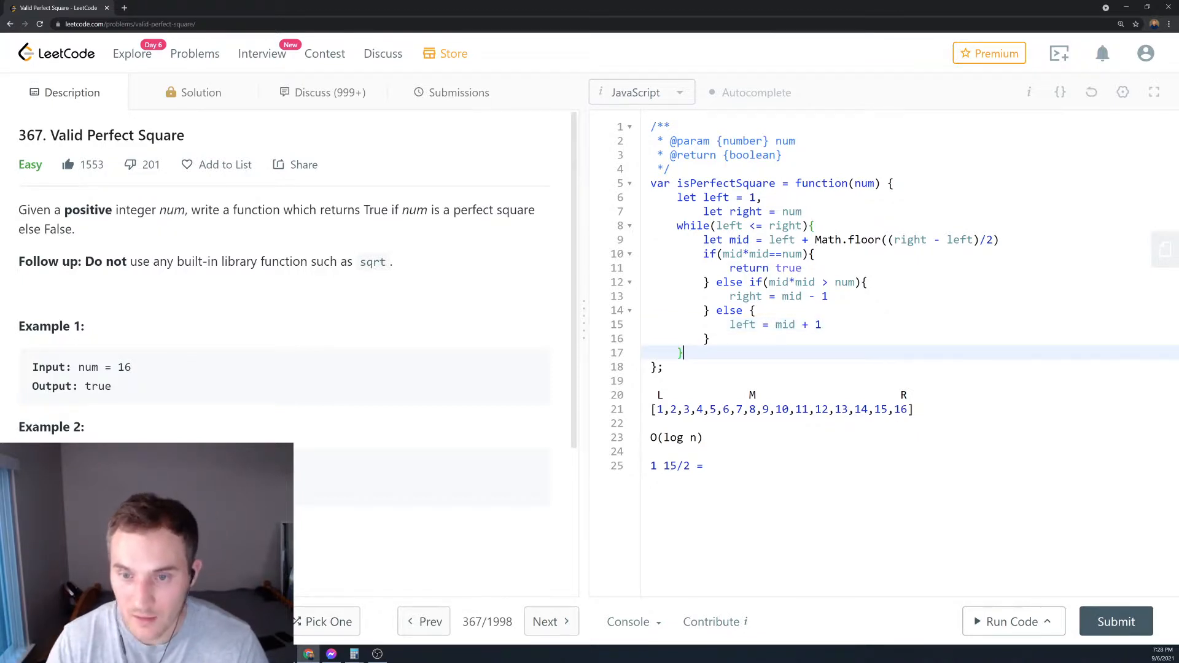
key(Enter)
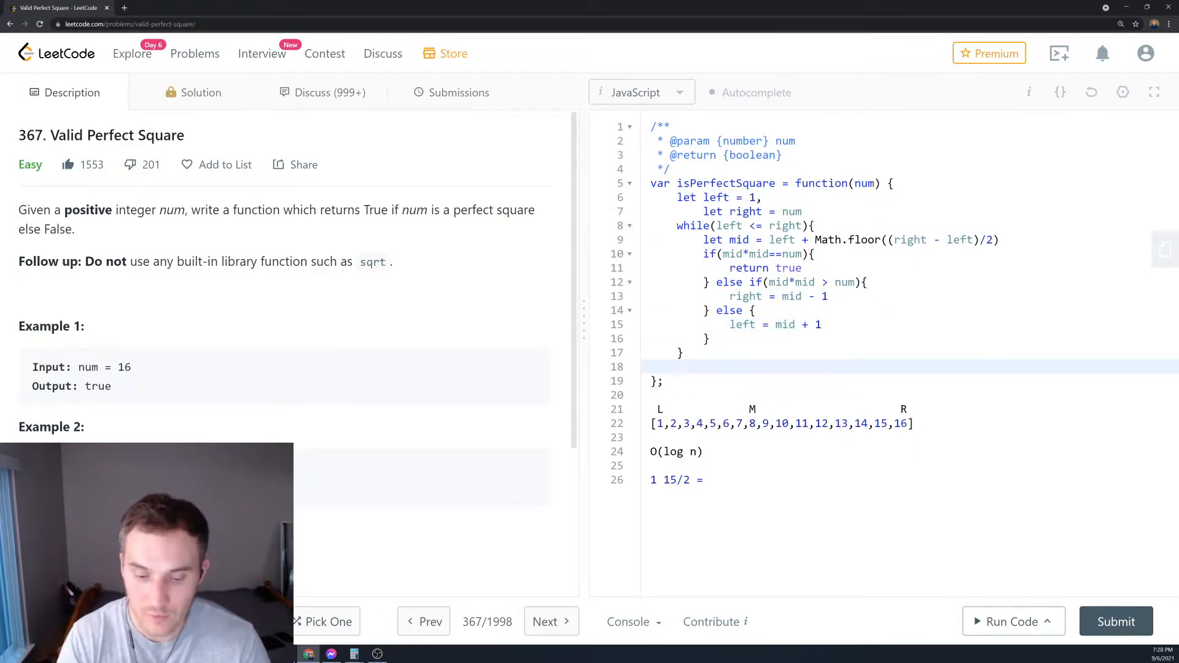
text(return f)
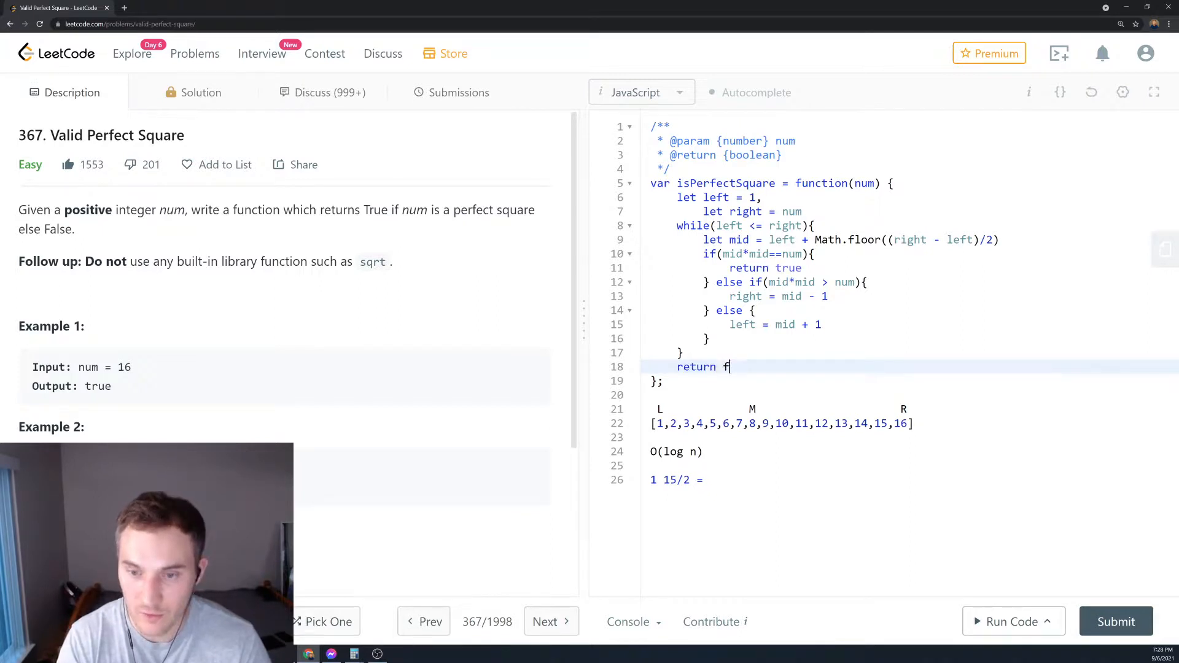
text(alse)
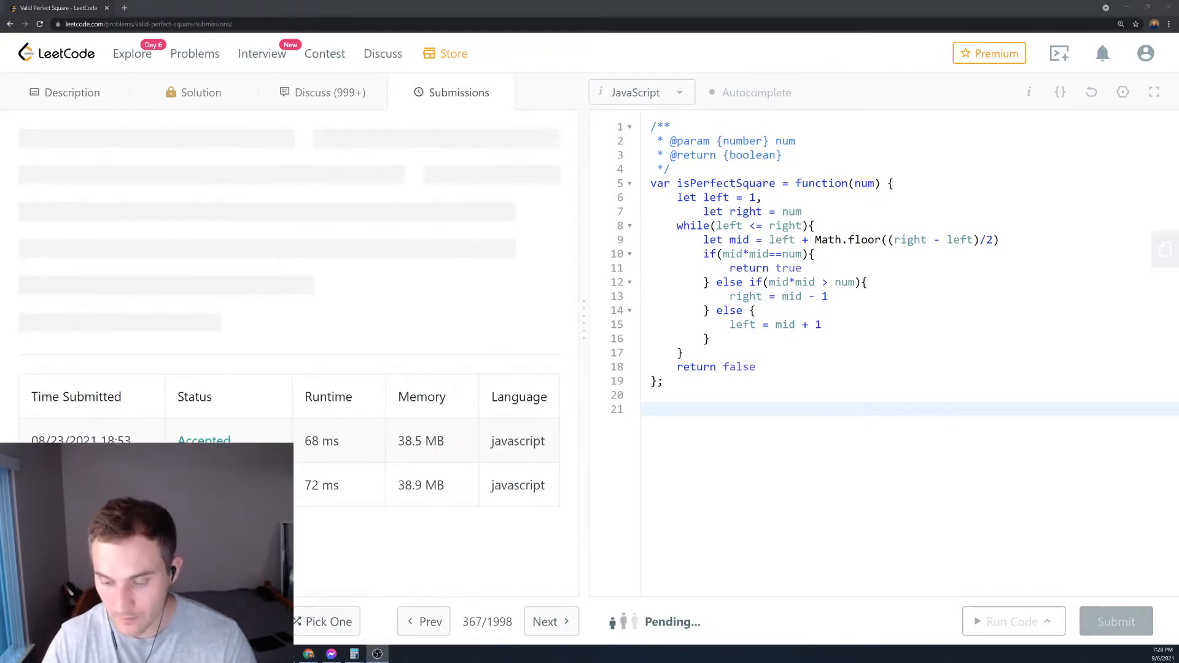
- Submit, remove the stray 'let' flagged on line 7, and resubmit for a 97 ms accepted run
click(1115, 620)
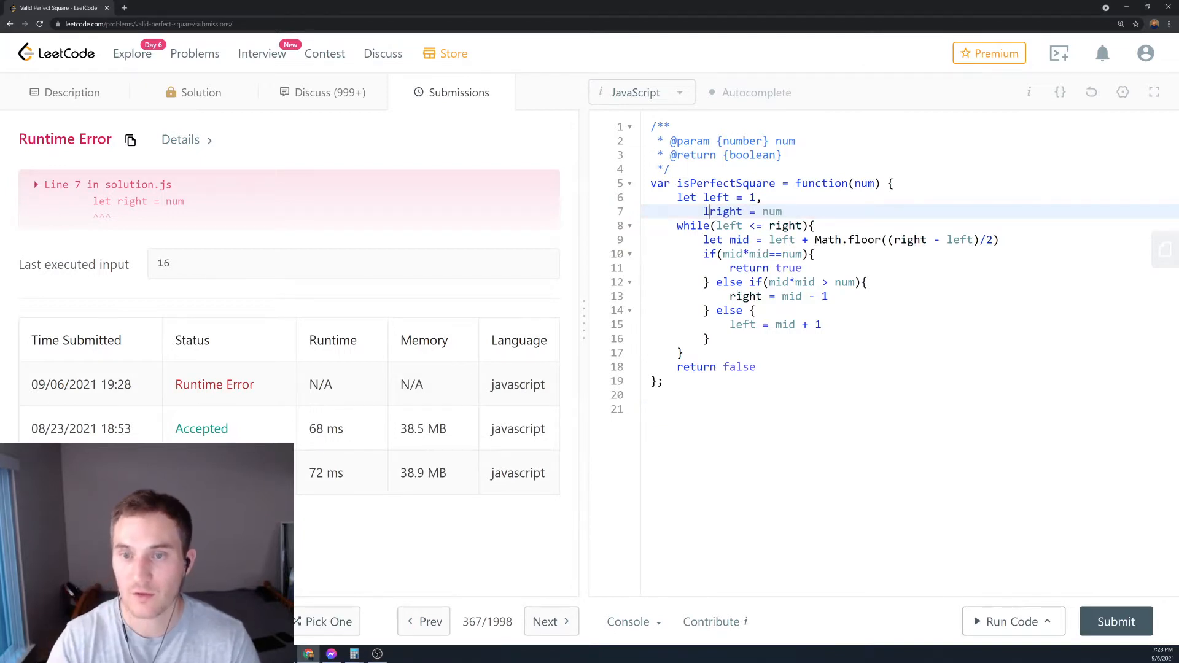
click(1116, 621)
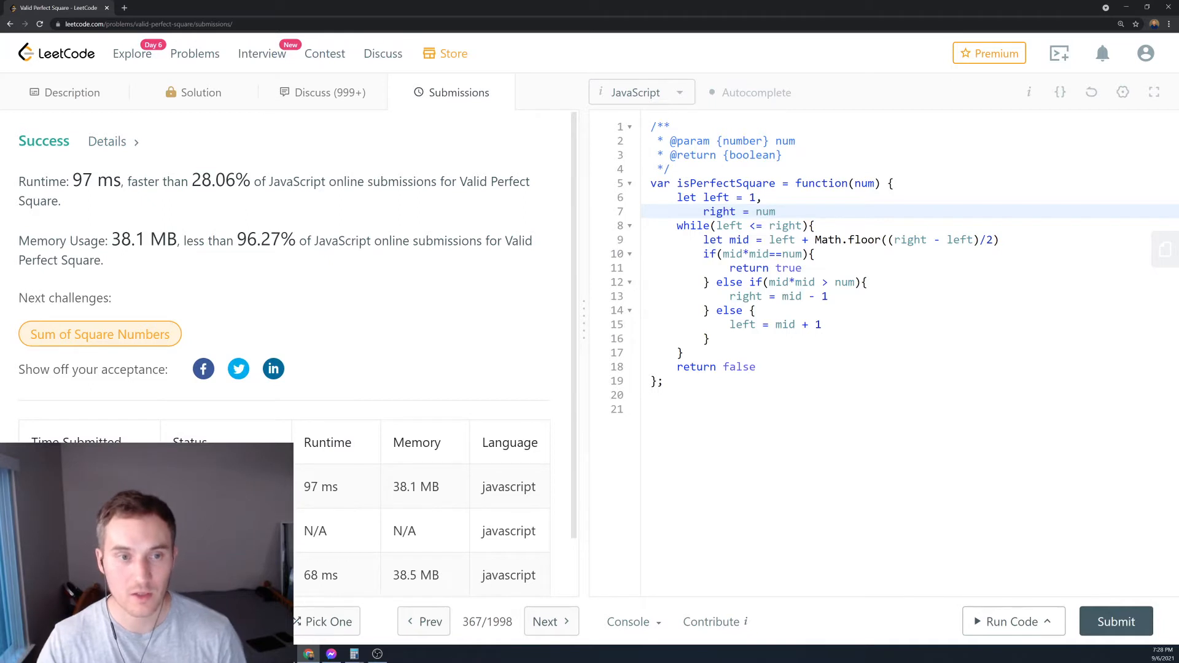
- Highlight the 96.27% memory result, then switch back to the Description tab
double_click(271, 241)
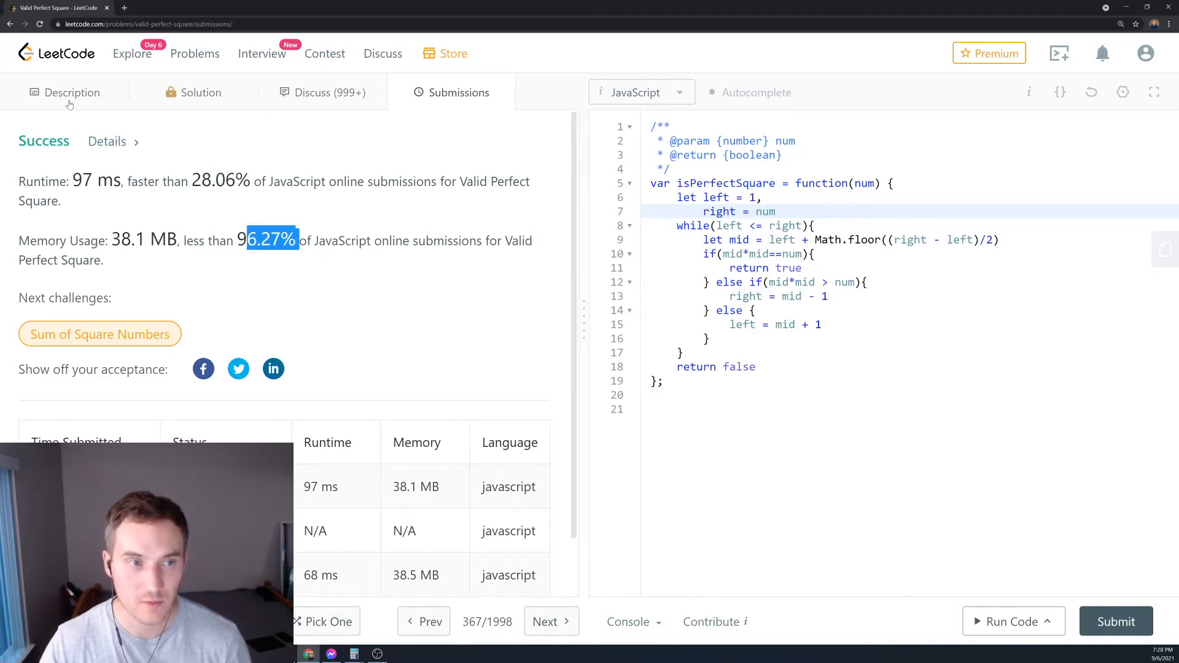
click(71, 91)
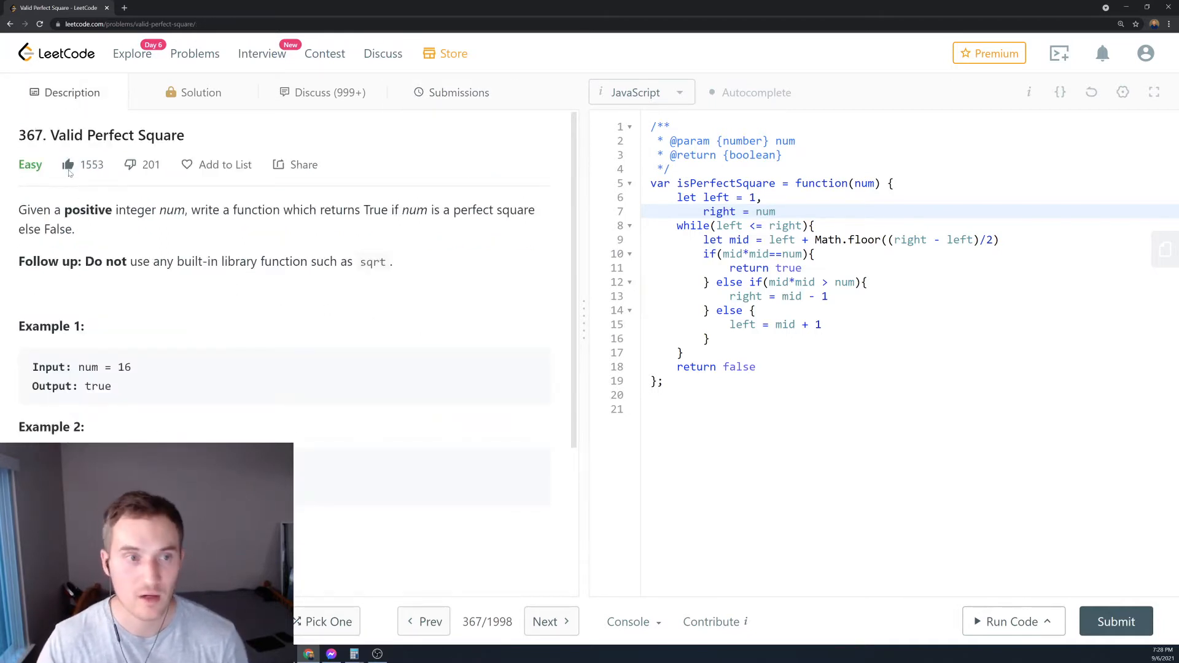